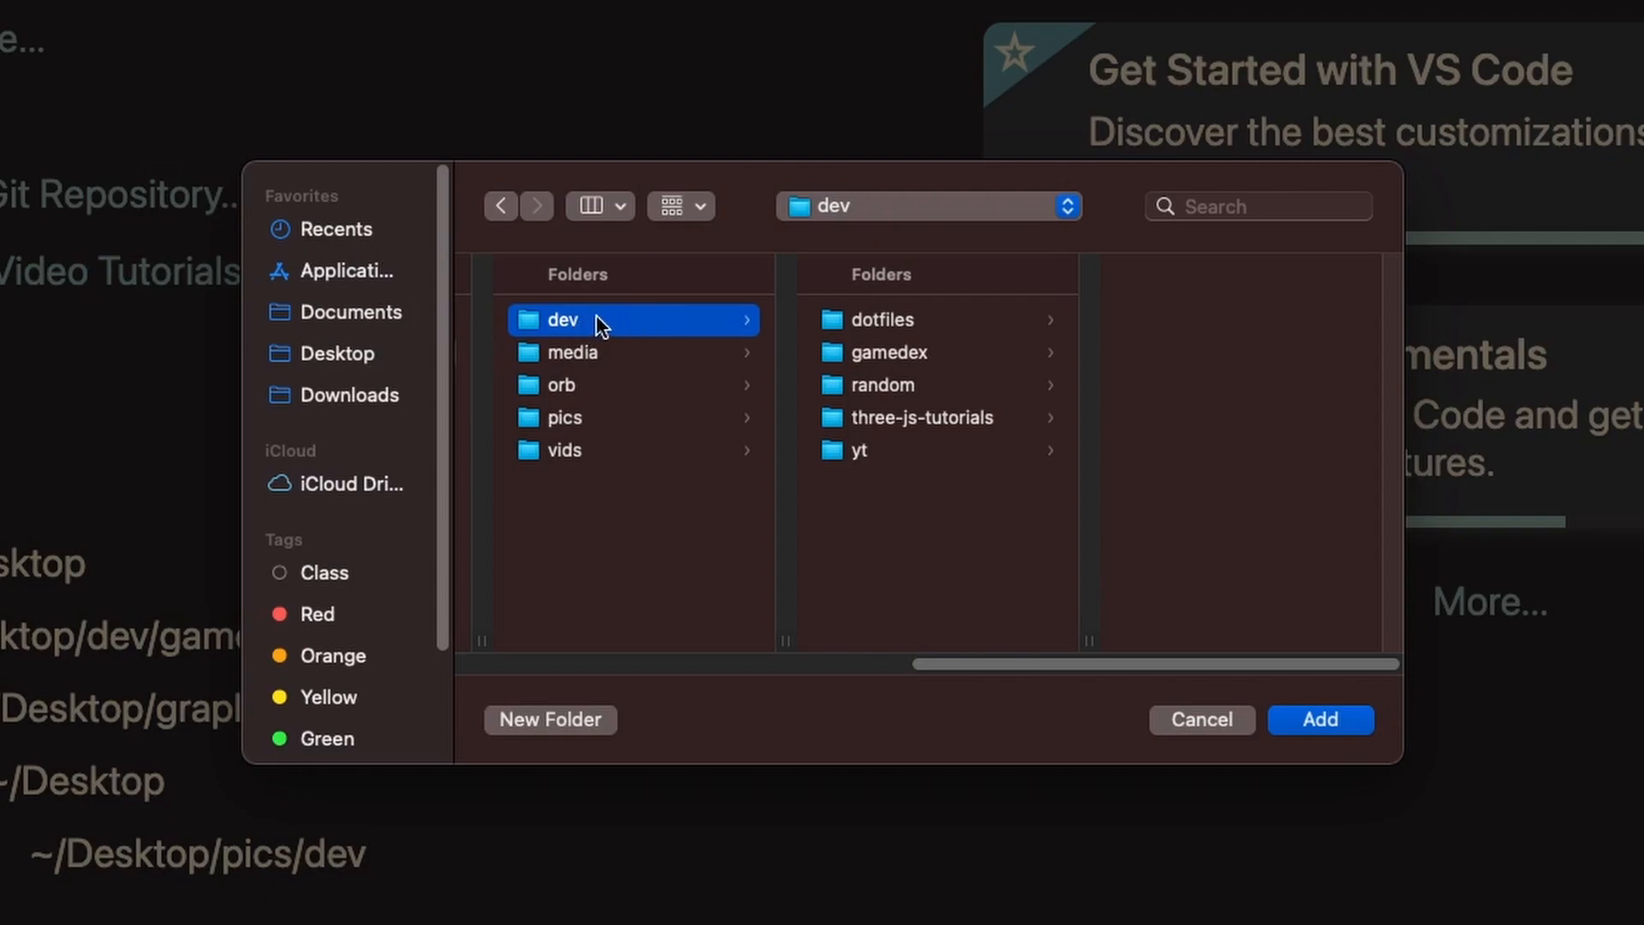
# Browse dev's dotfiles and gamedex subfolders, then open dev as the workspace
pyautogui.click(885, 319)
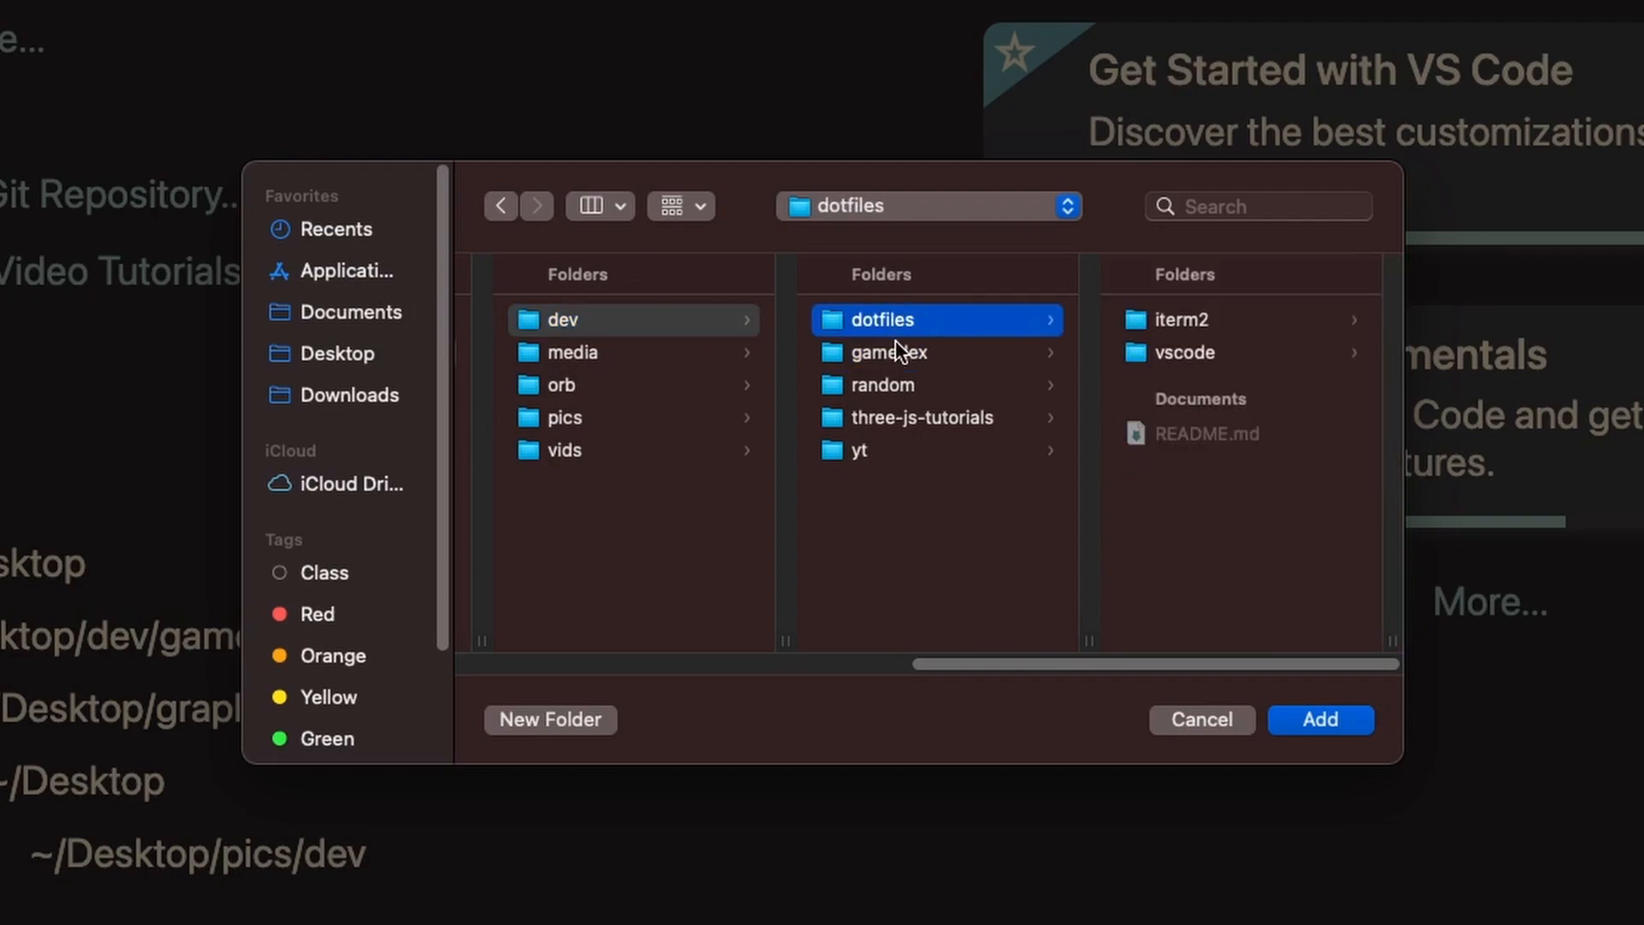
pyautogui.click(889, 352)
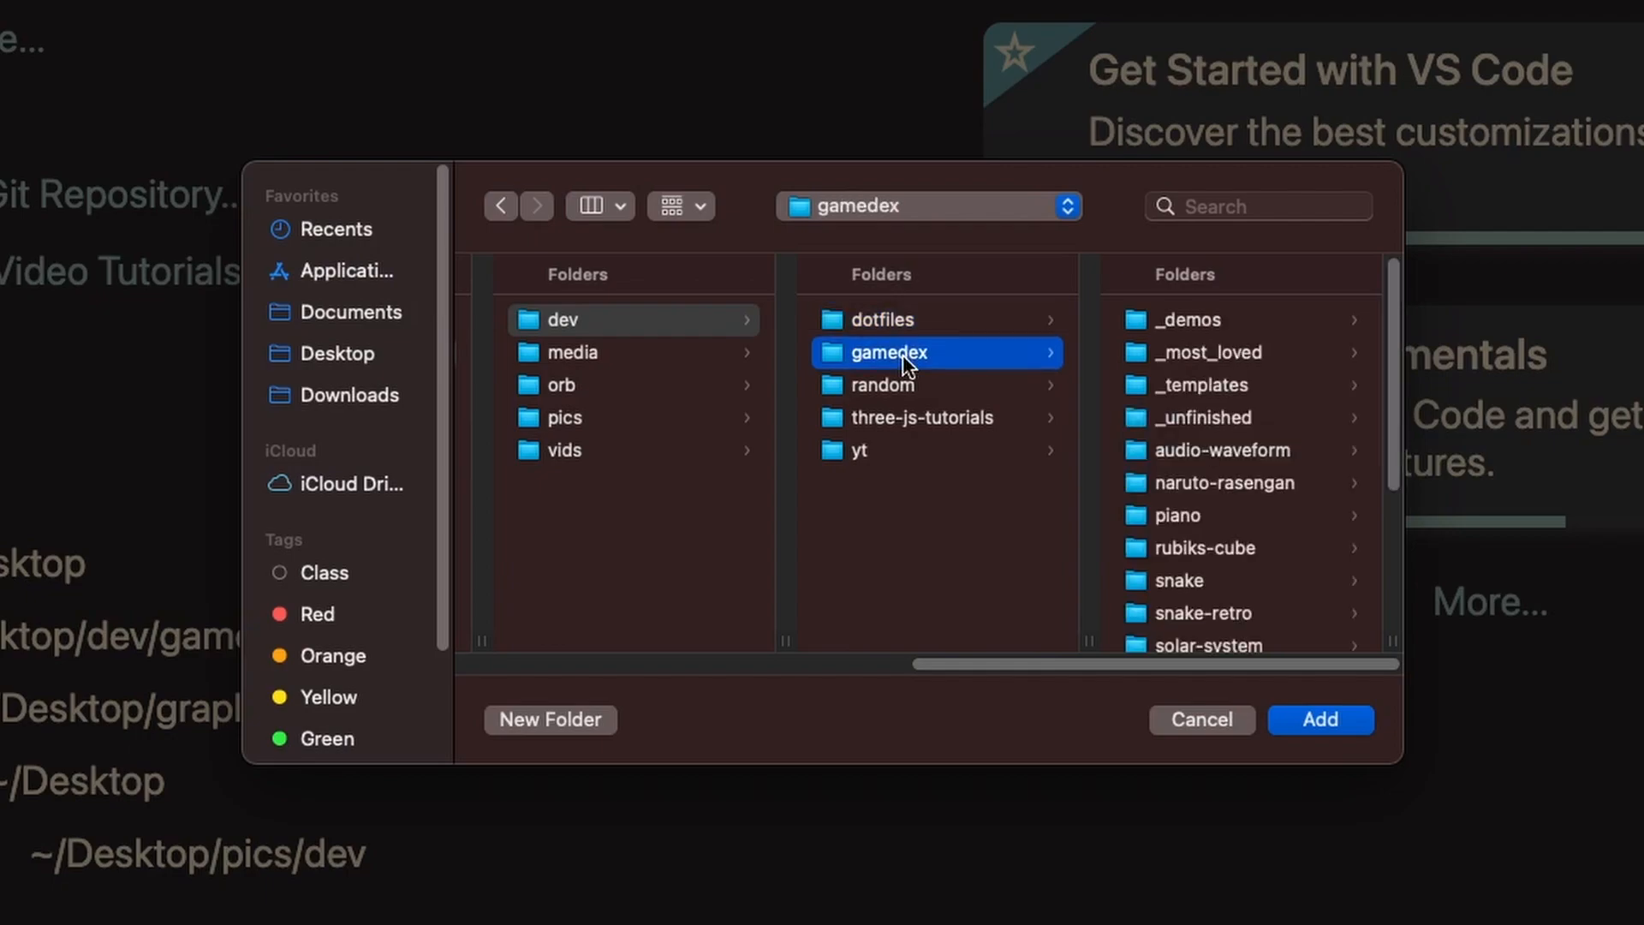
pyautogui.click(881, 384)
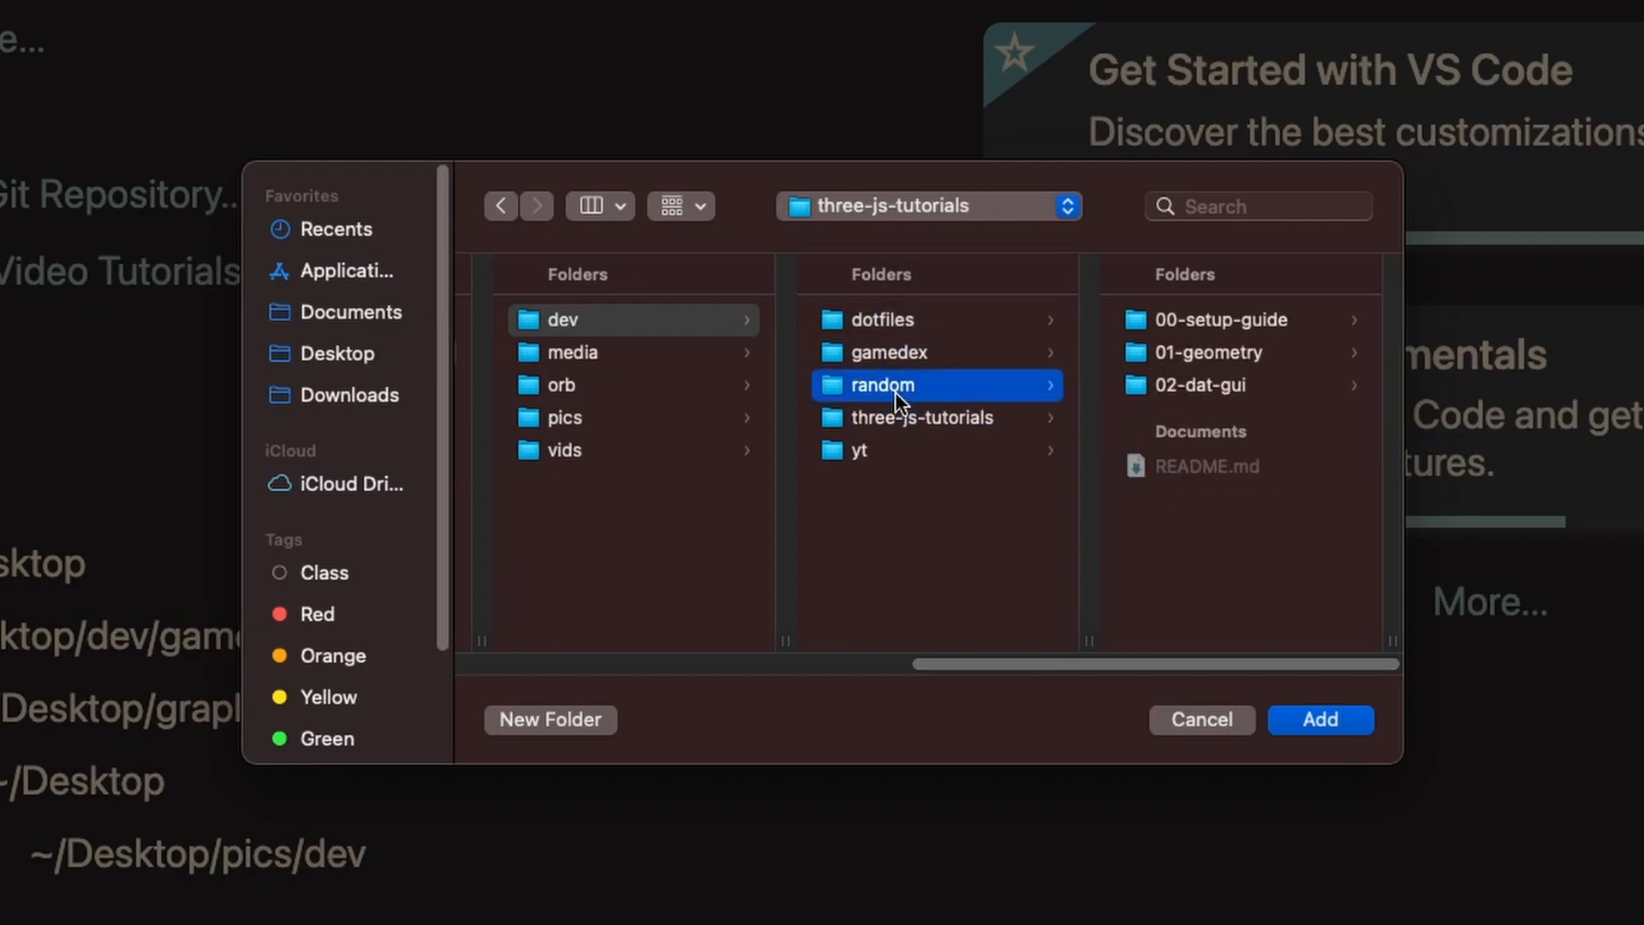
pyautogui.click(887, 351)
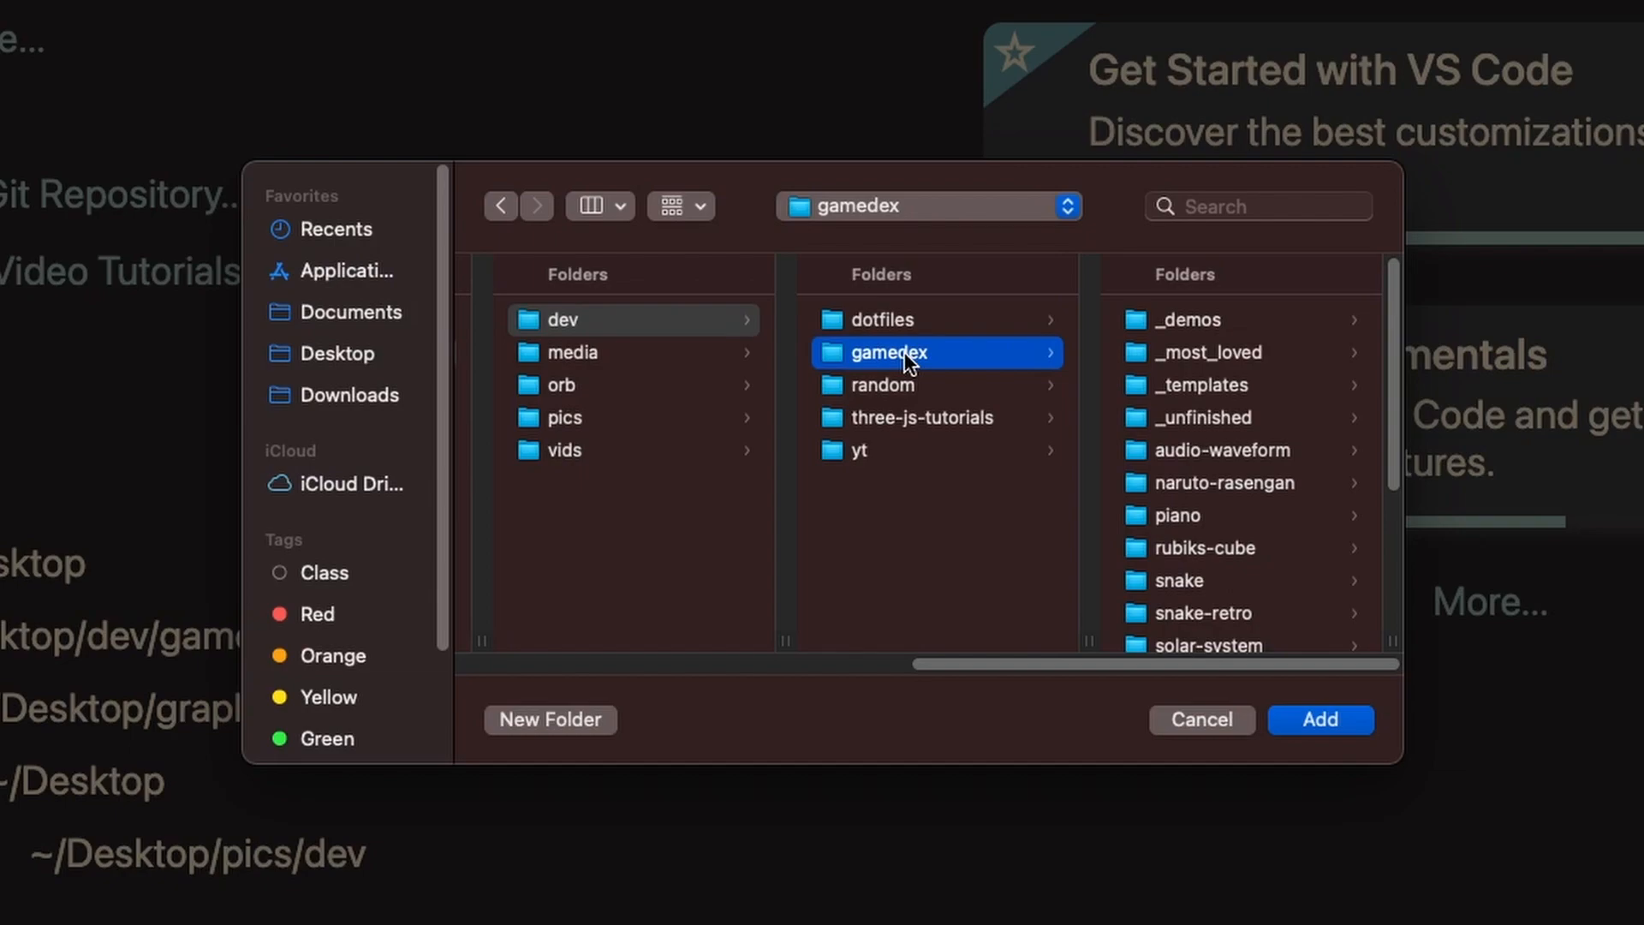
pyautogui.moveTo(721, 336)
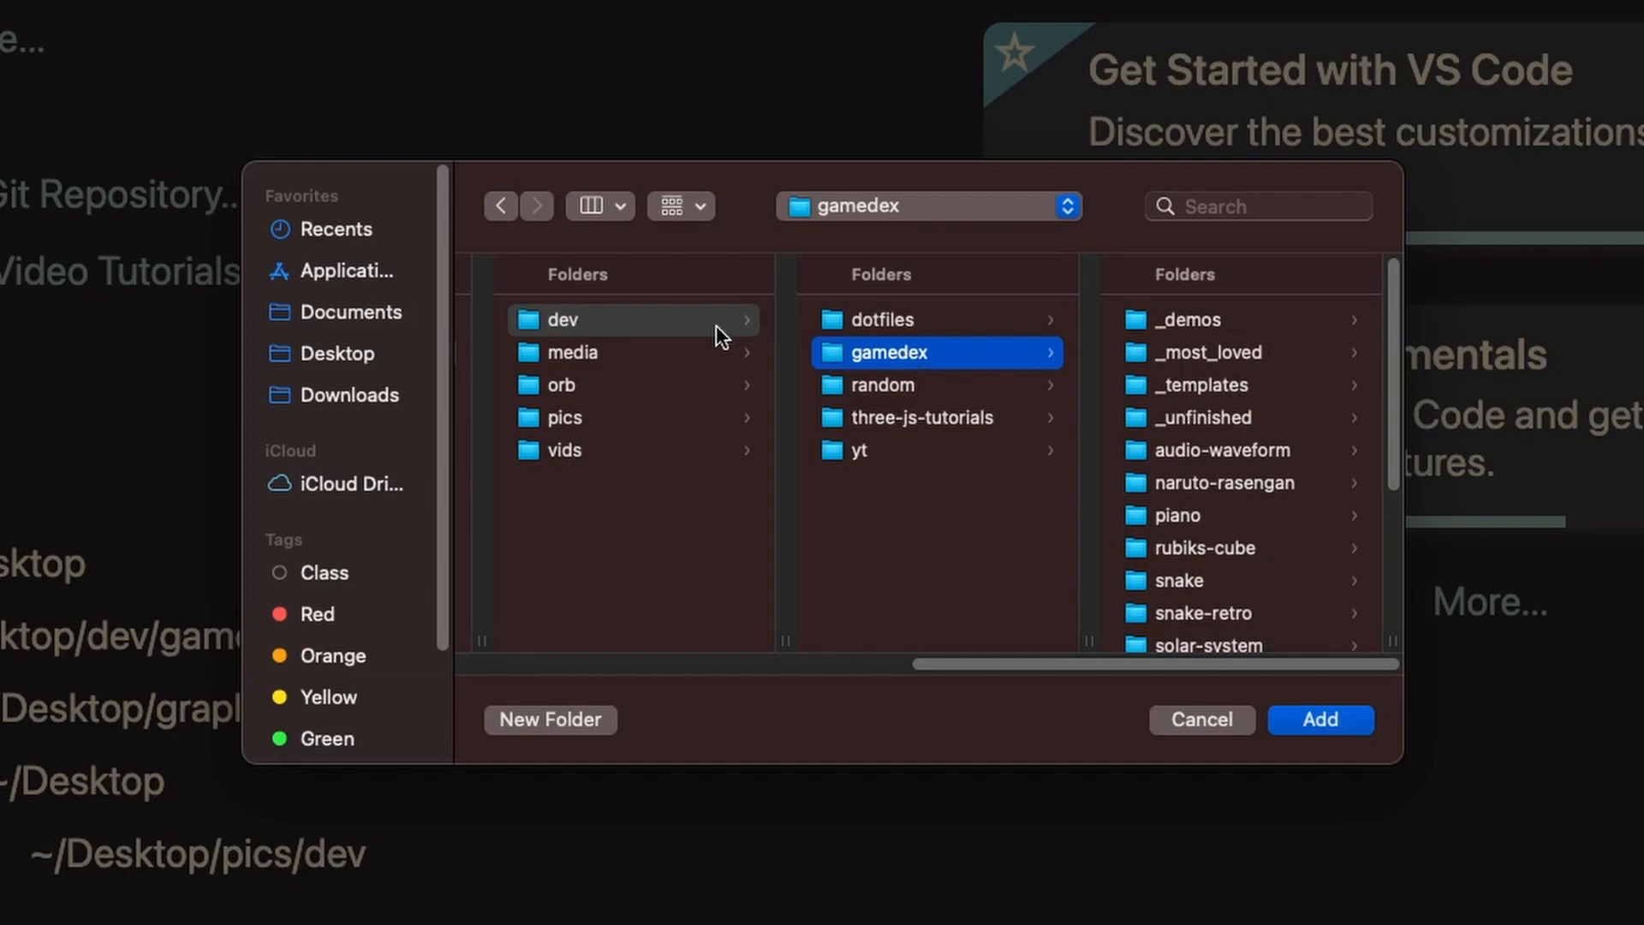
pyautogui.click(563, 320)
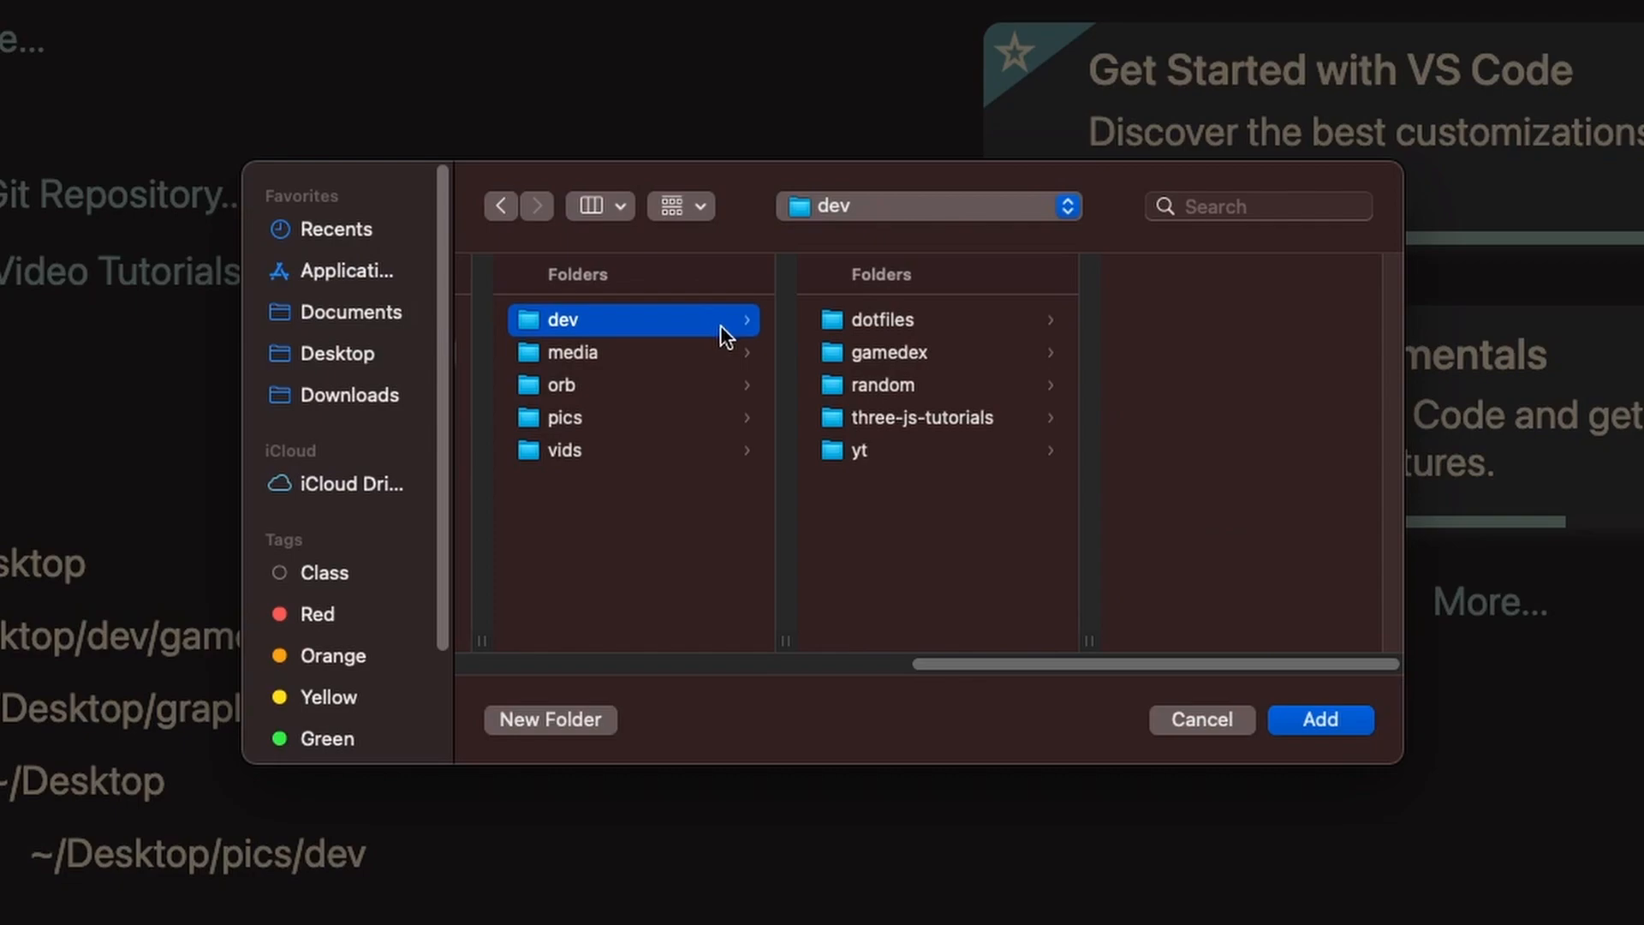
pyautogui.moveTo(729, 335)
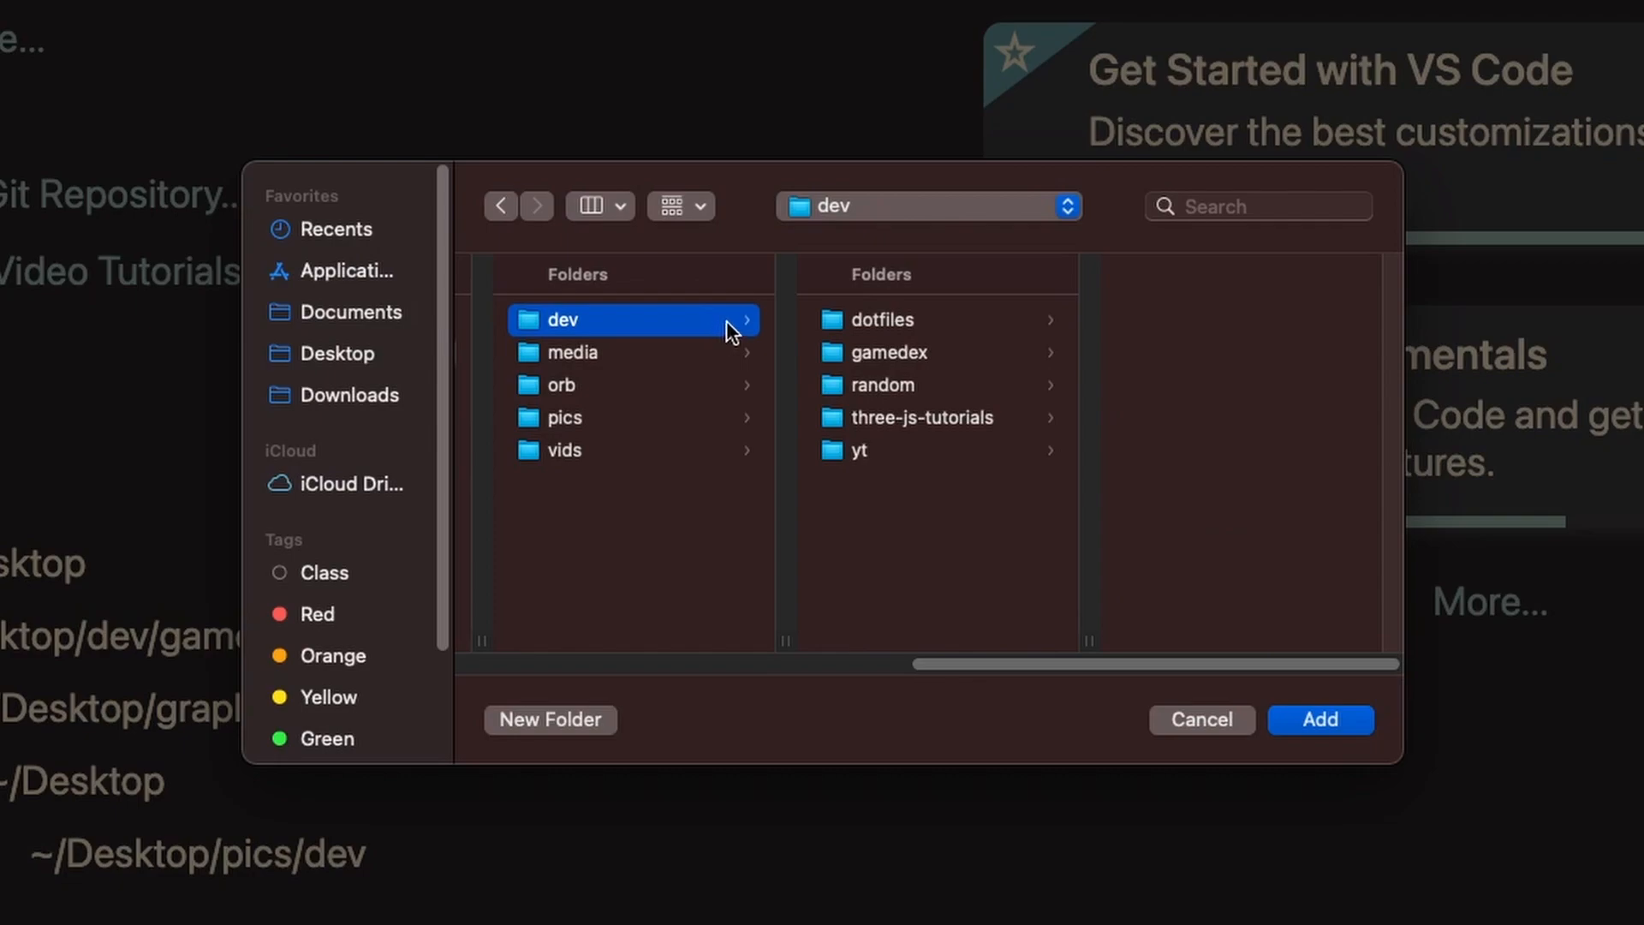
pyautogui.click(893, 352)
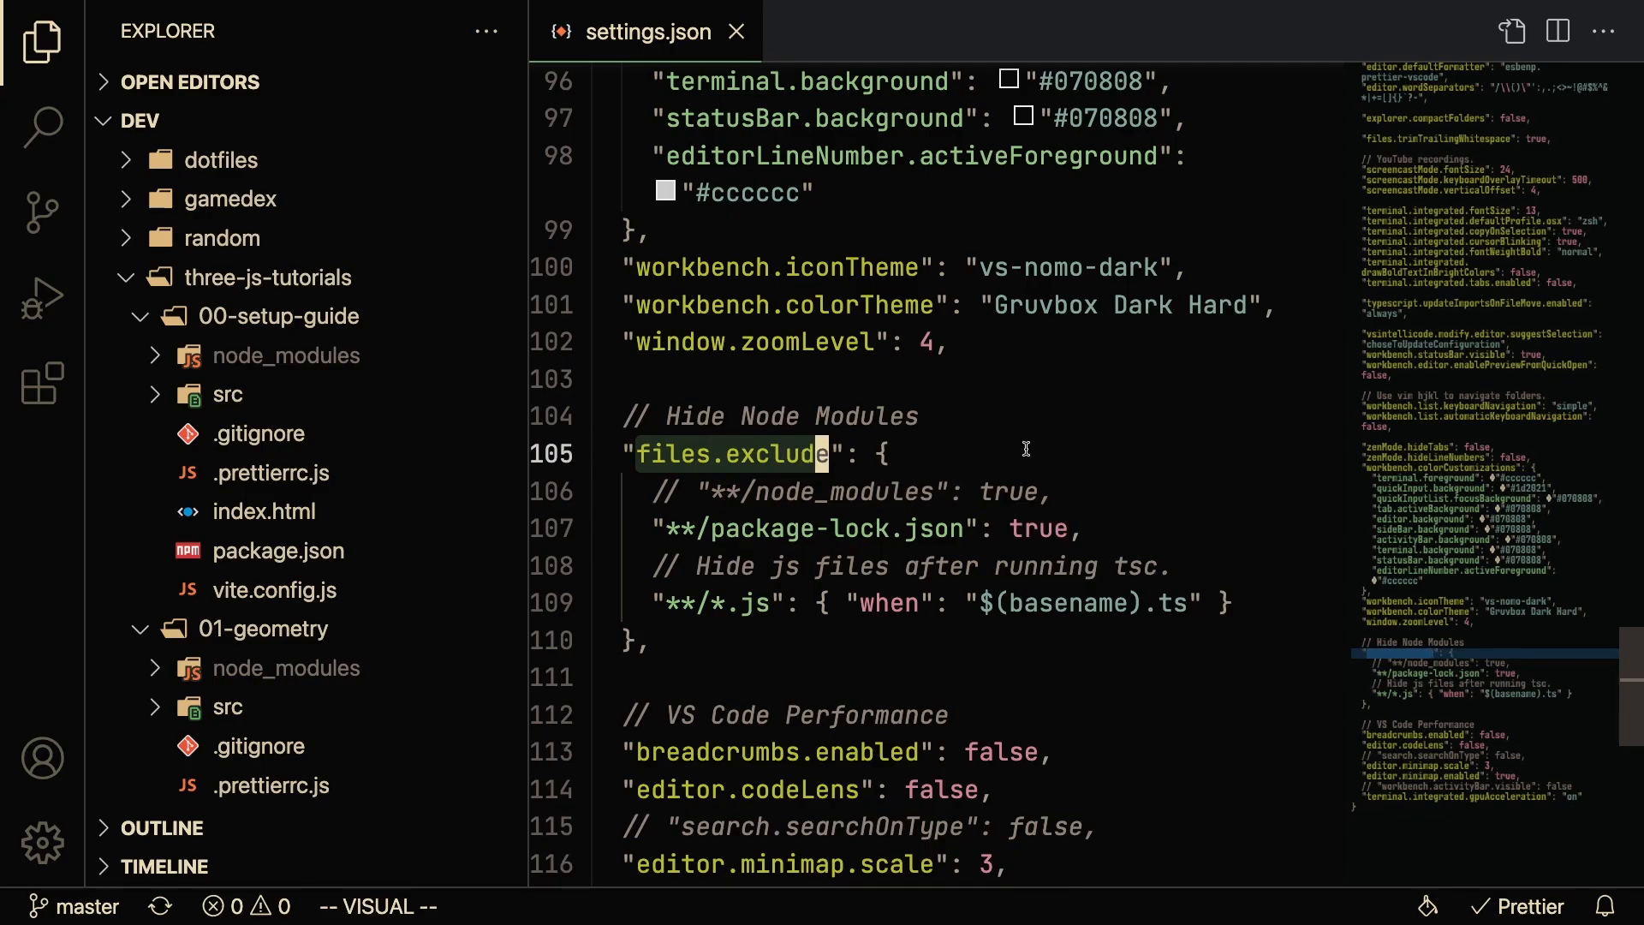
pyautogui.moveTo(873, 480)
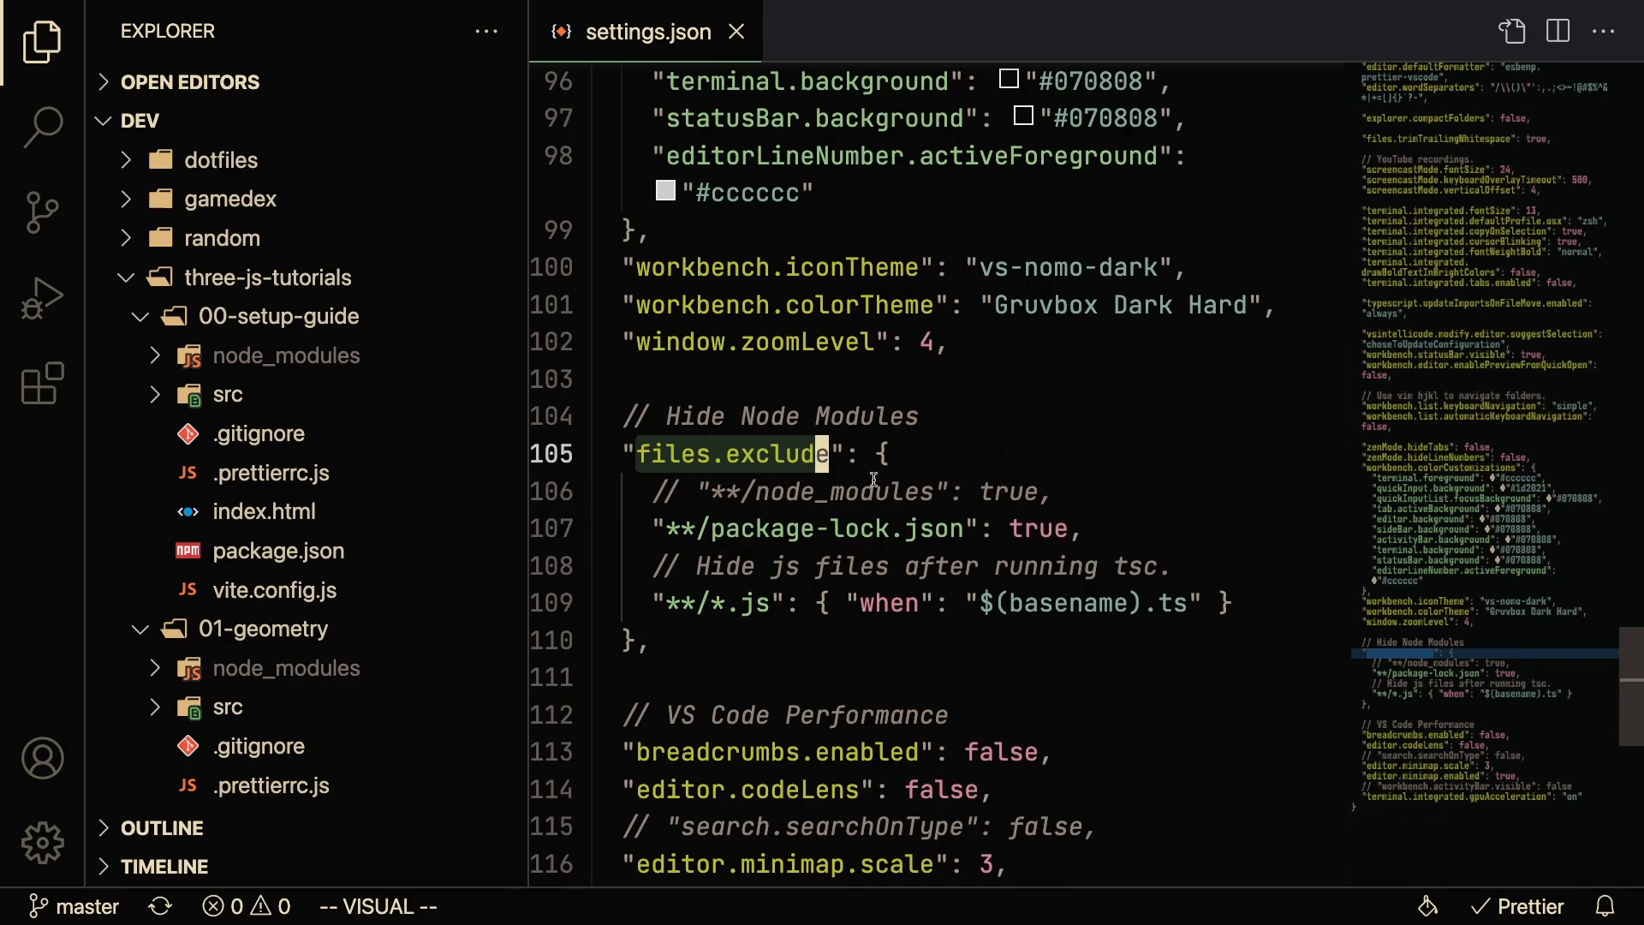
# Expand 01-geometry in Explorer to confirm node_modules is no longer listed
pyautogui.click(277, 355)
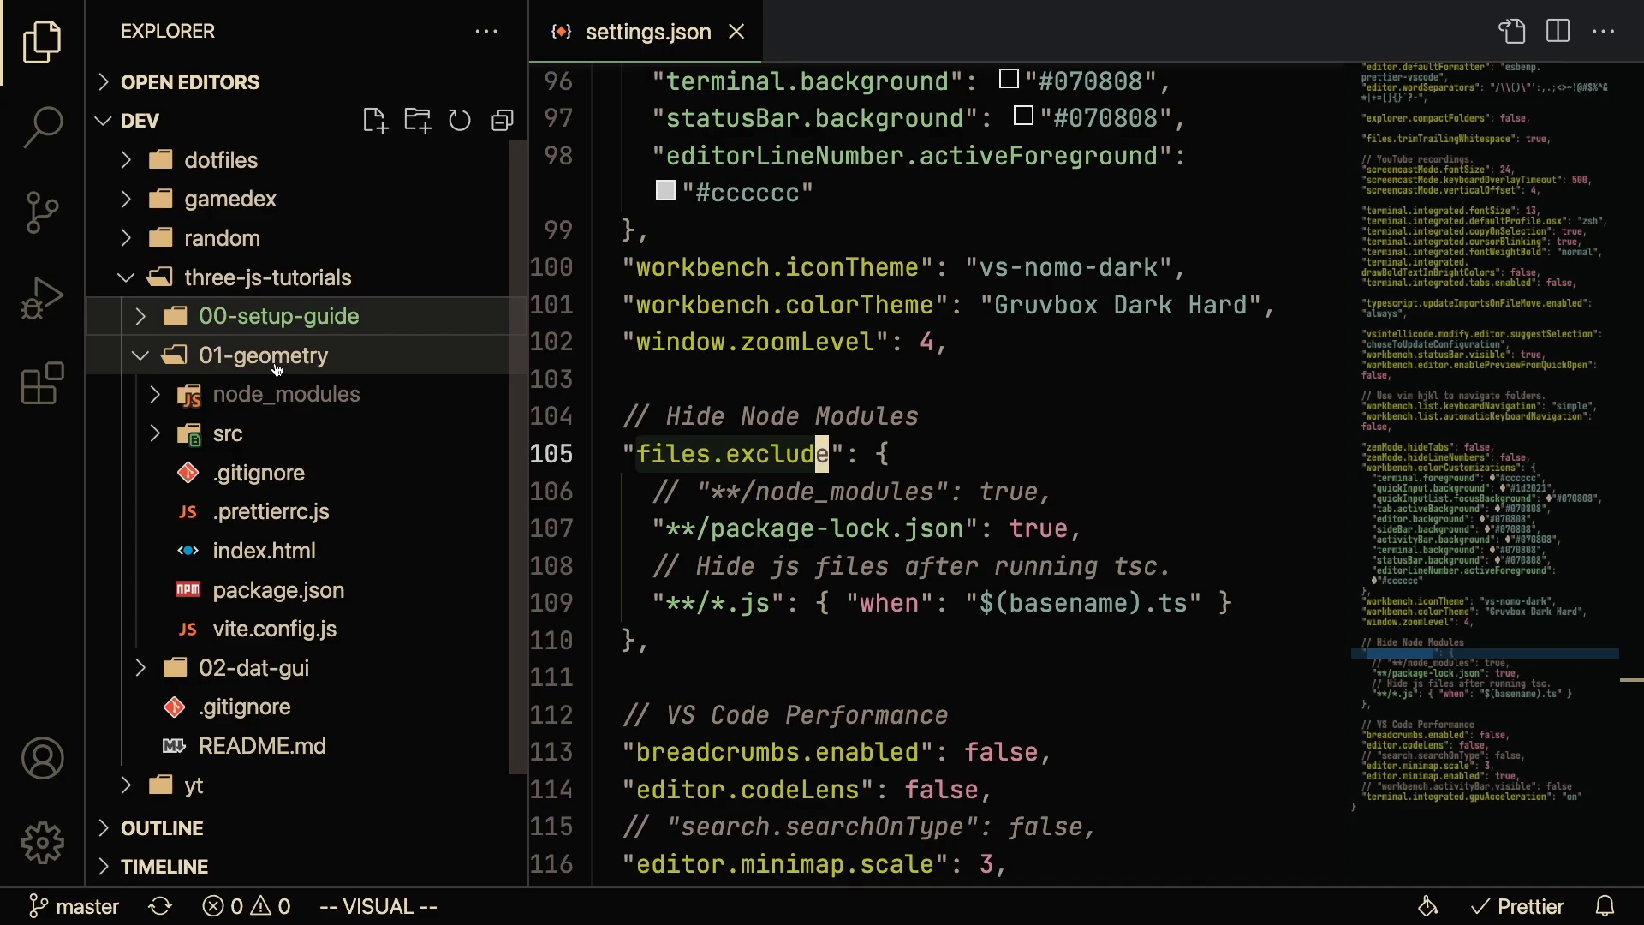
pyautogui.click(285, 393)
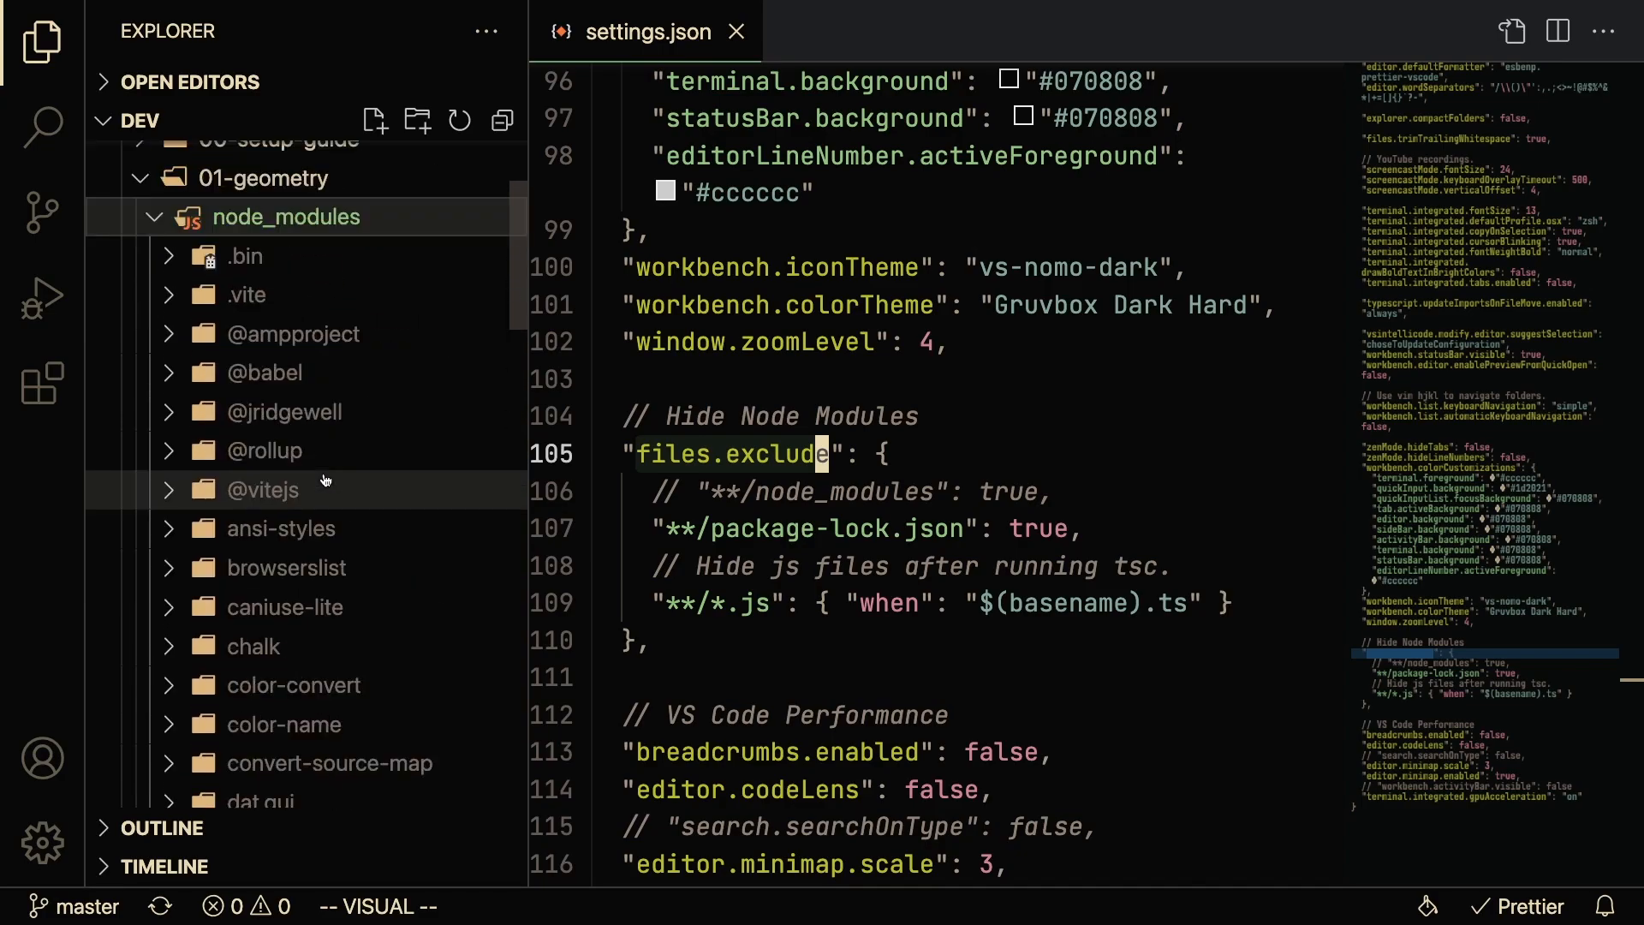
pyautogui.click(153, 216)
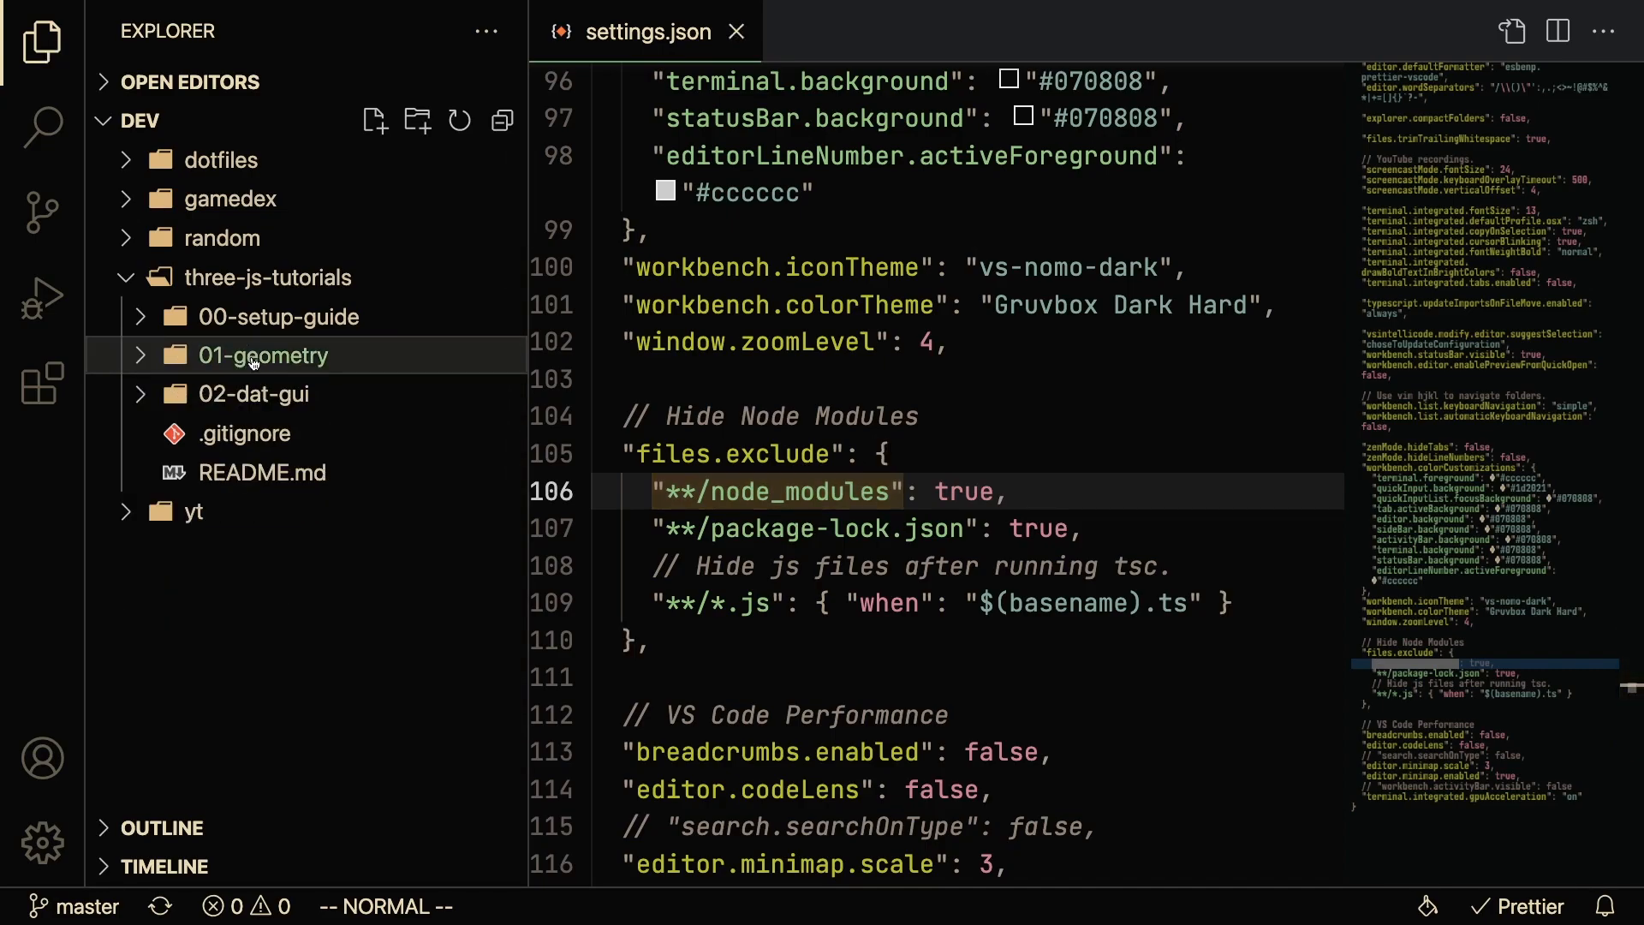
pyautogui.click(282, 316)
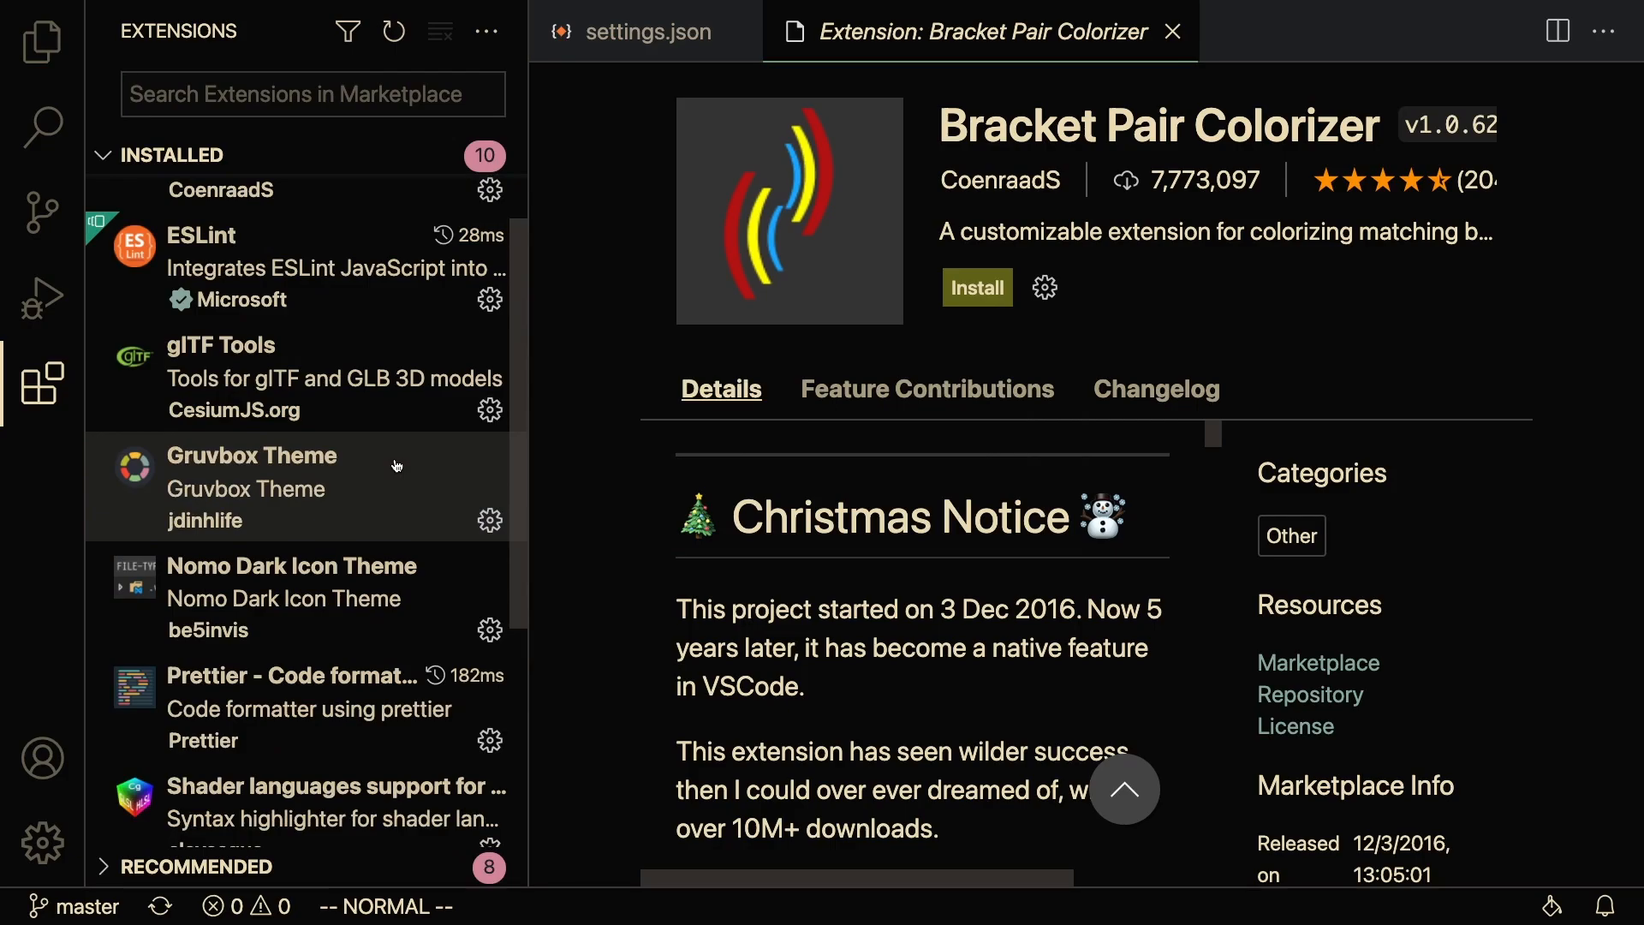
# Scroll through the ten installed extensions, from Disable Ligatures to IntelliCode
pyautogui.scroll(-3)
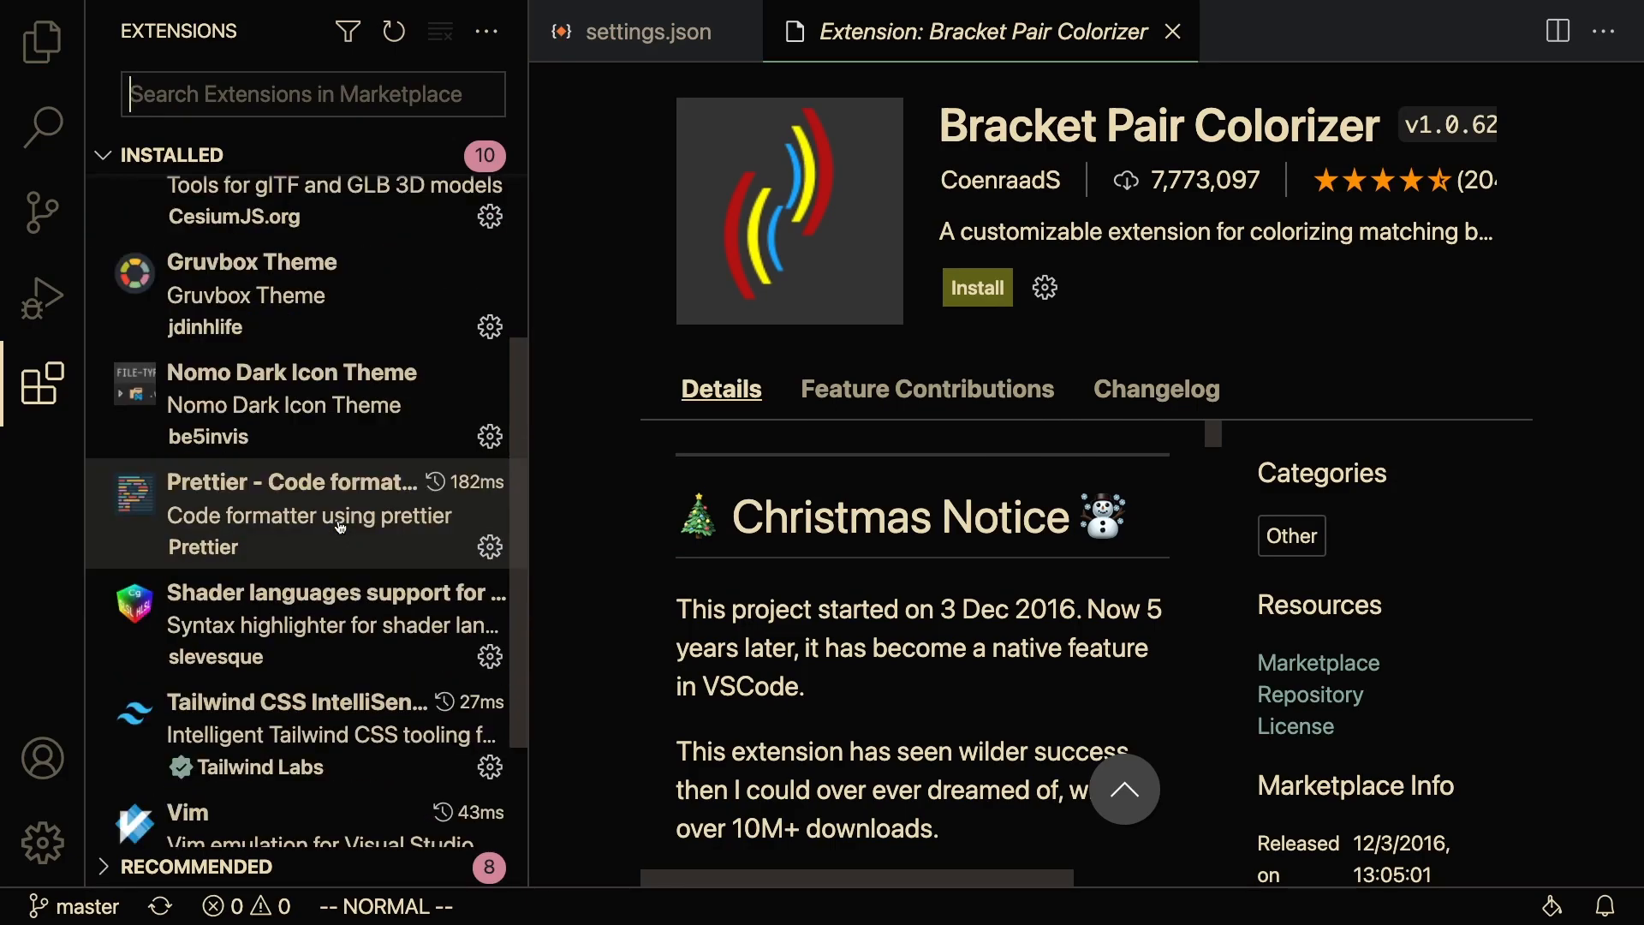
pyautogui.moveTo(293, 404)
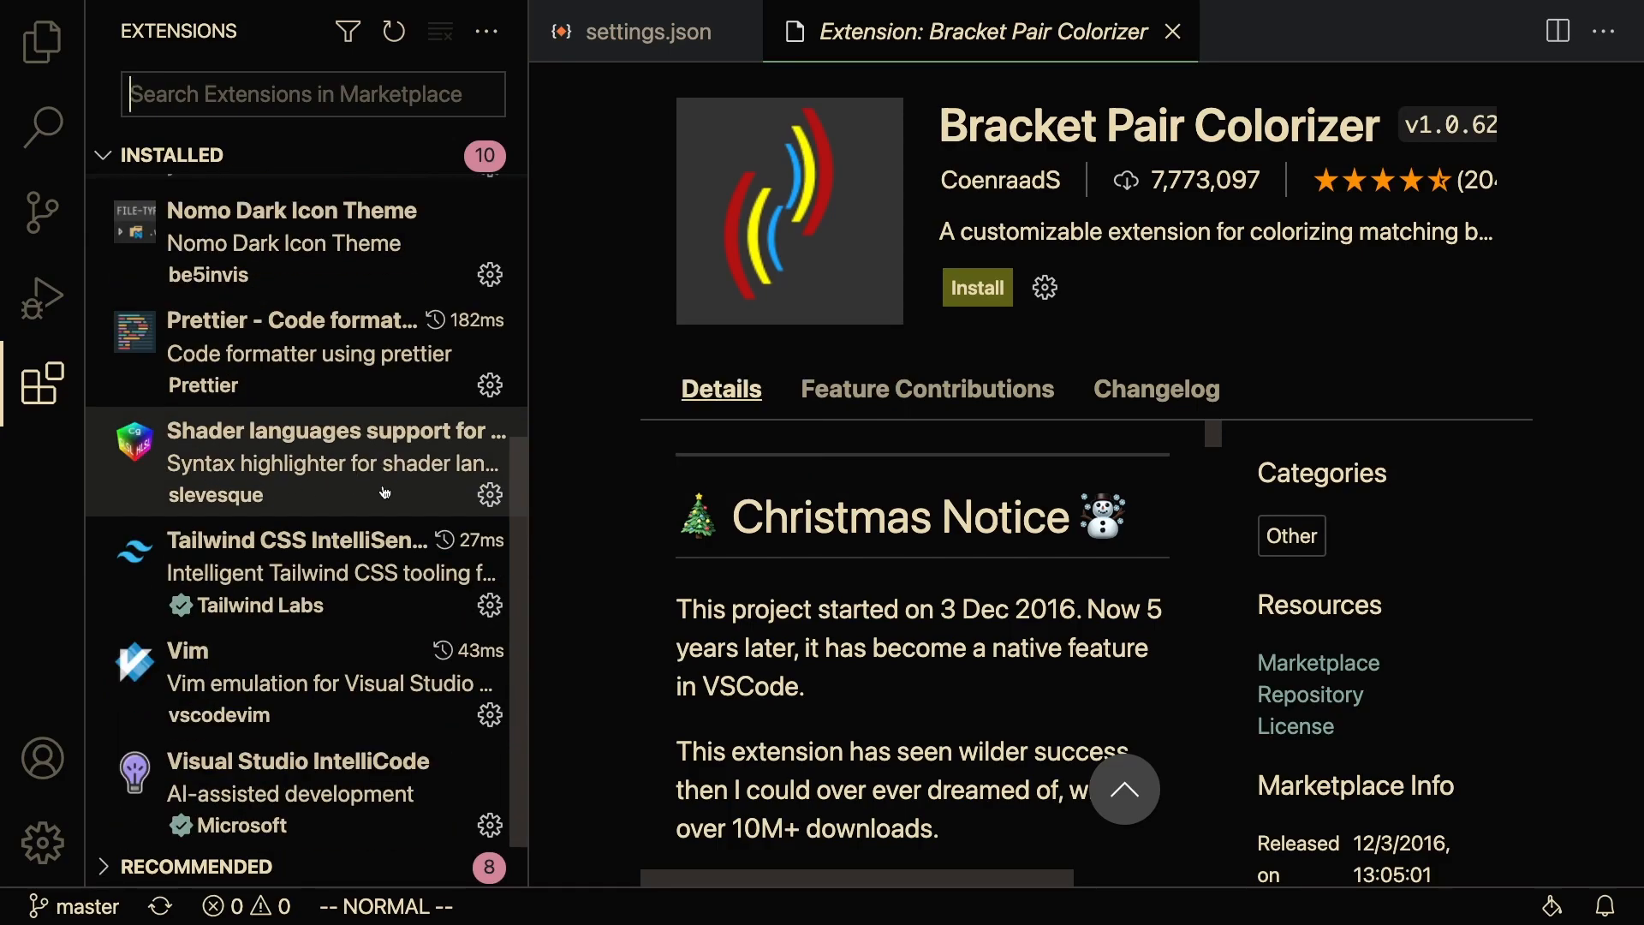
pyautogui.moveTo(314, 462)
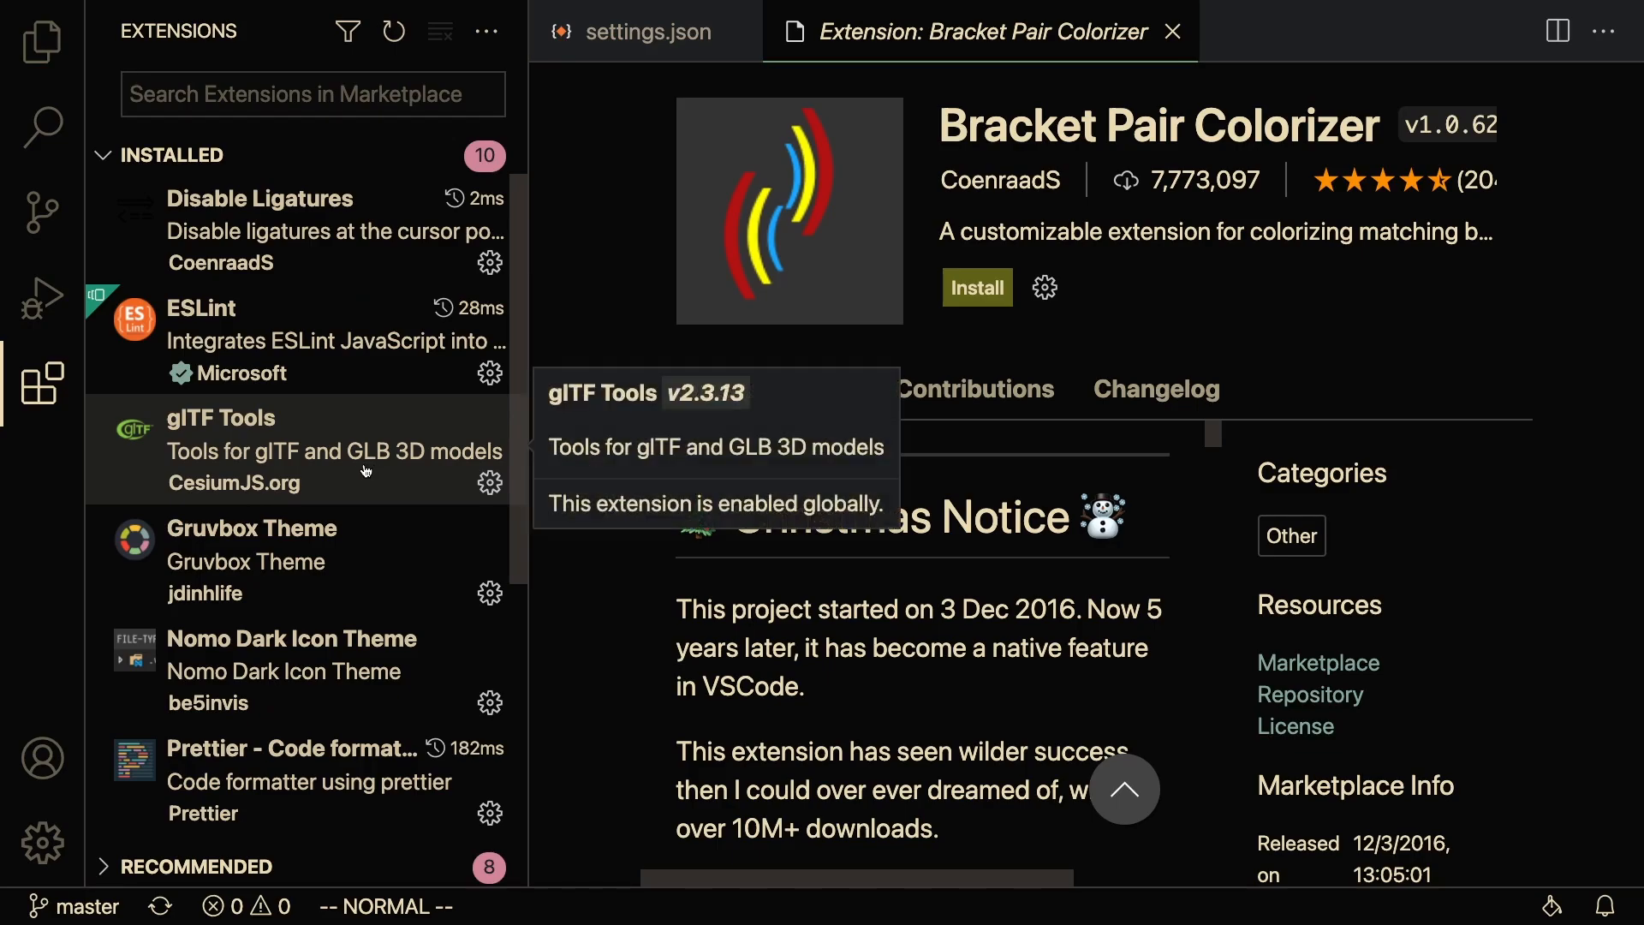
pyautogui.moveTo(471, 337)
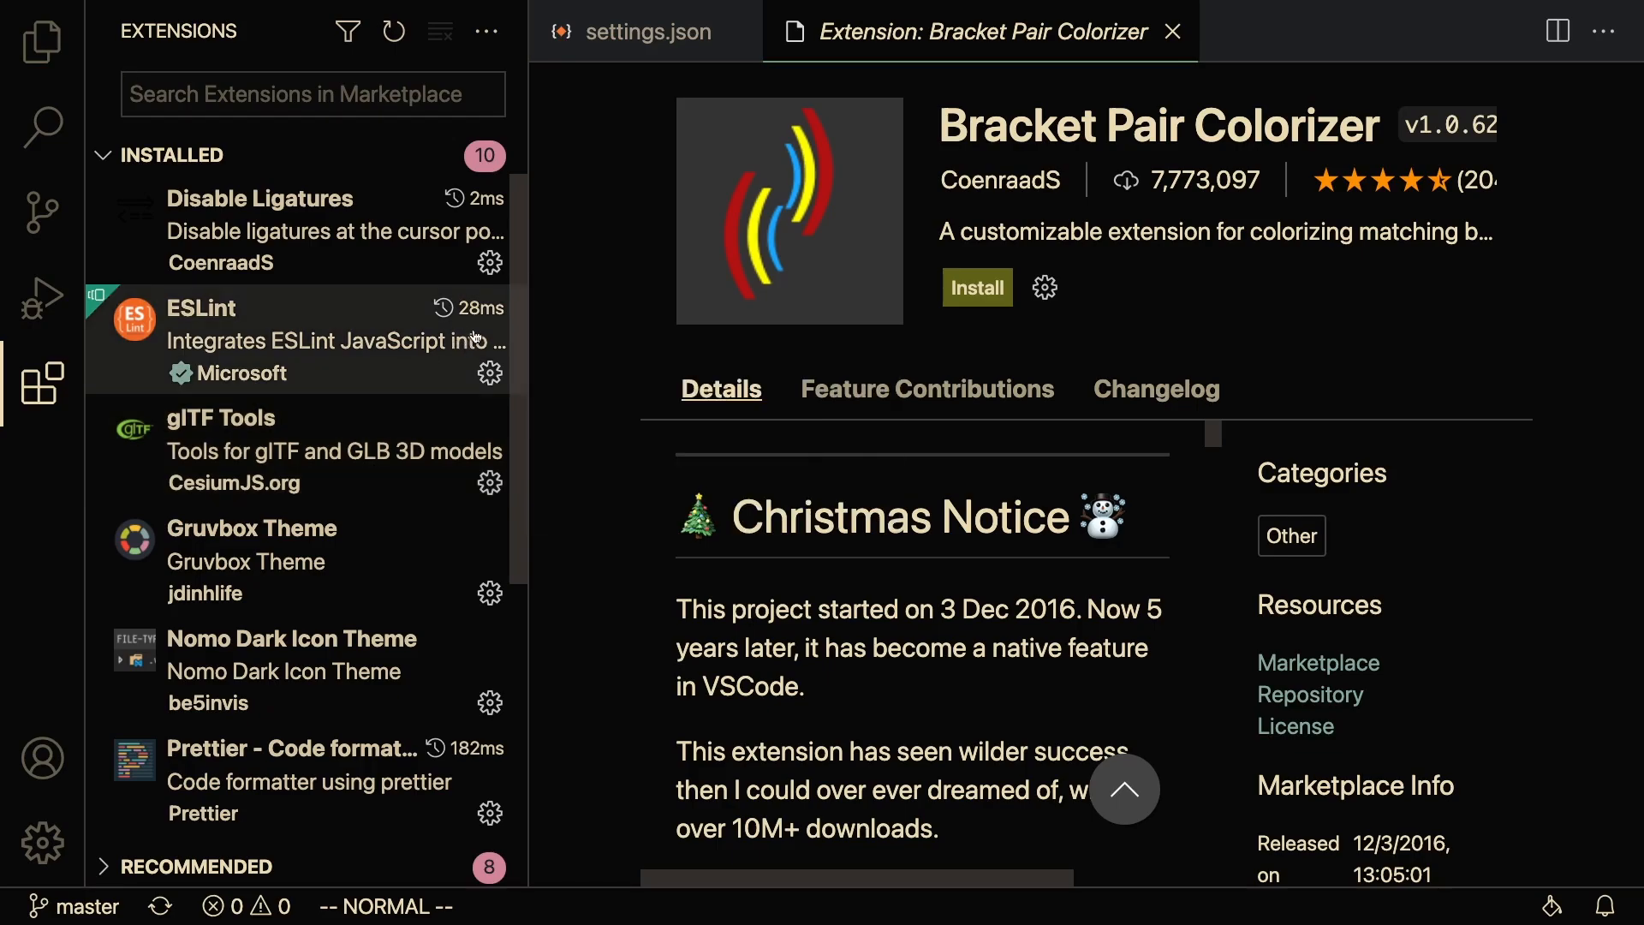
pyautogui.scroll(-3)
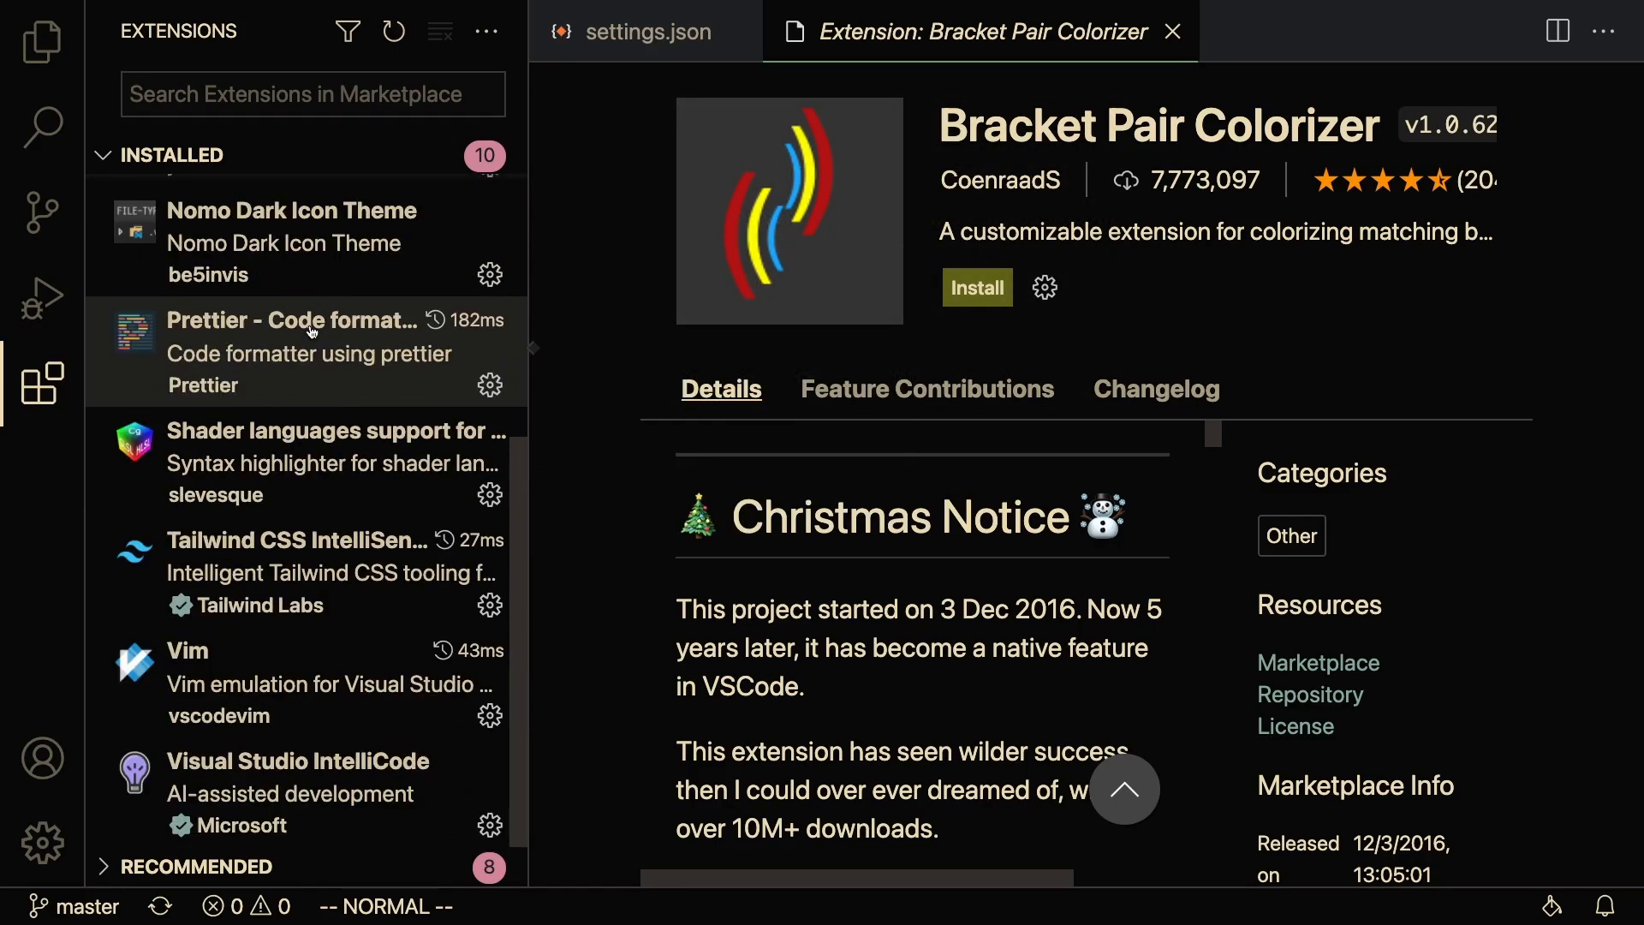
pyautogui.moveTo(308, 331)
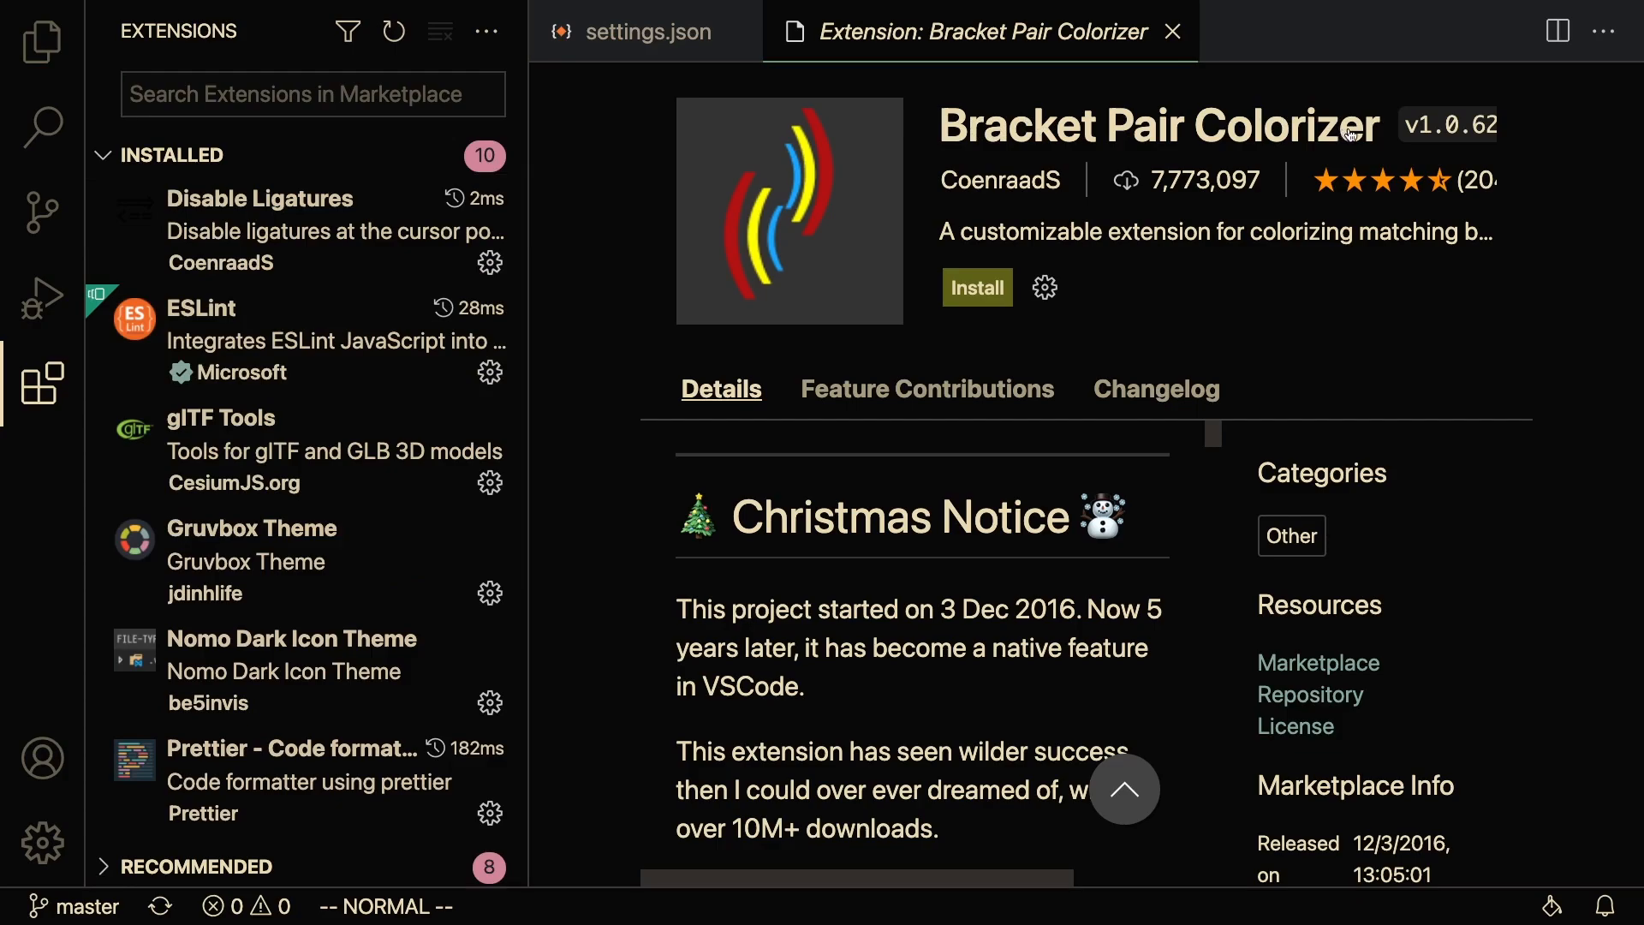
pyautogui.moveTo(1331, 135)
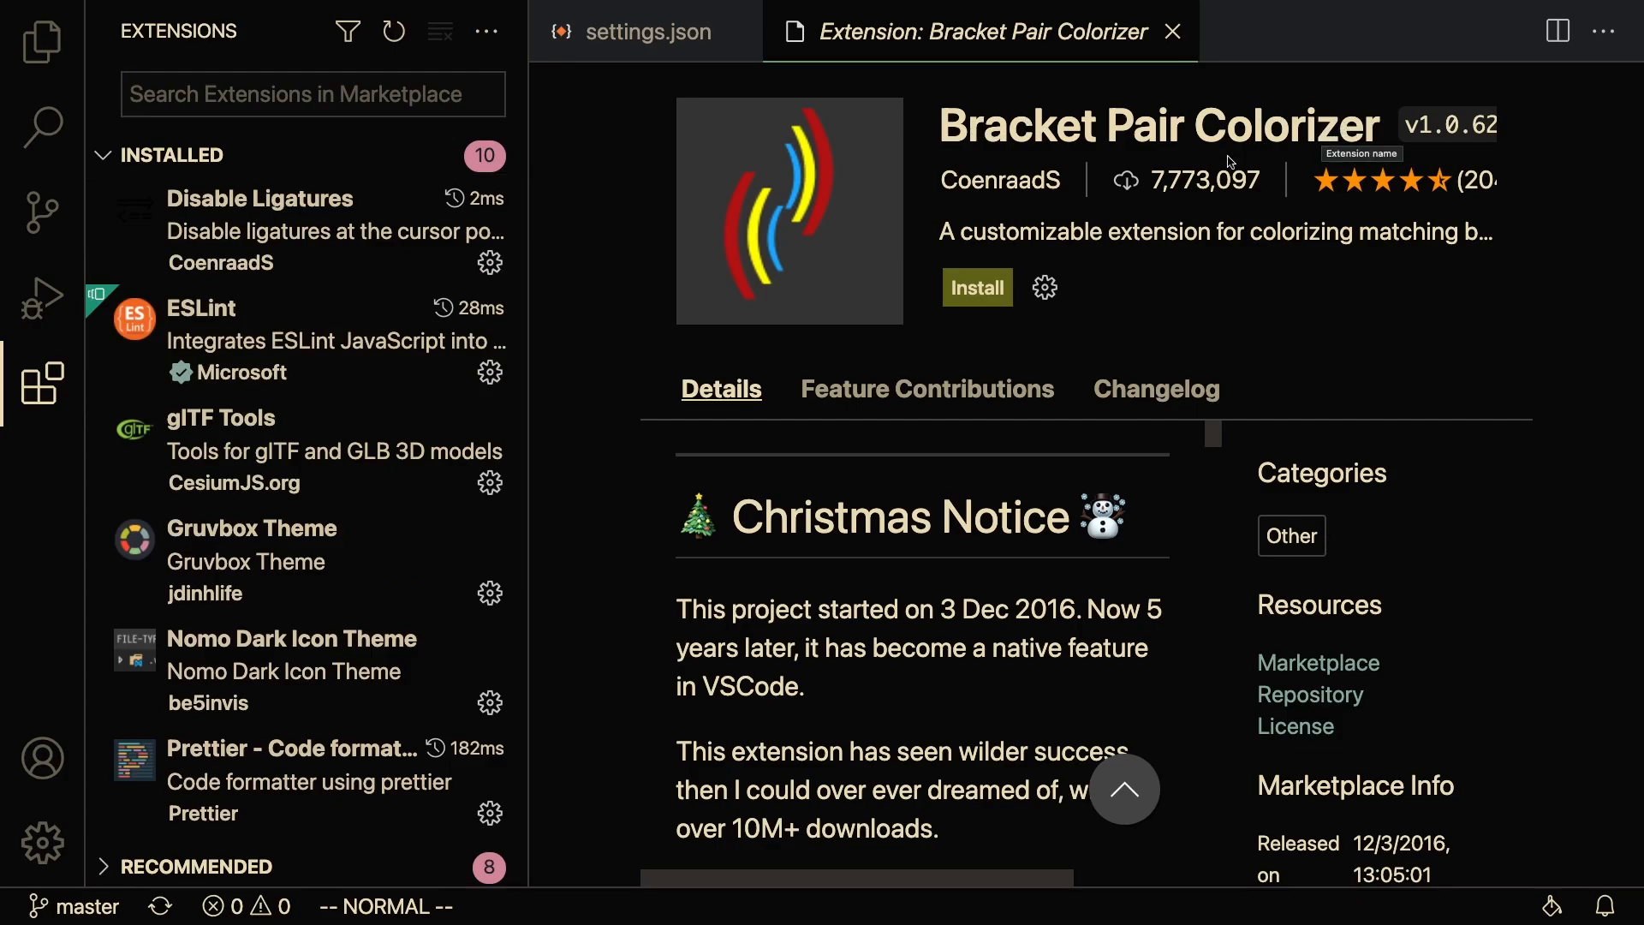
pyautogui.moveTo(1206, 178)
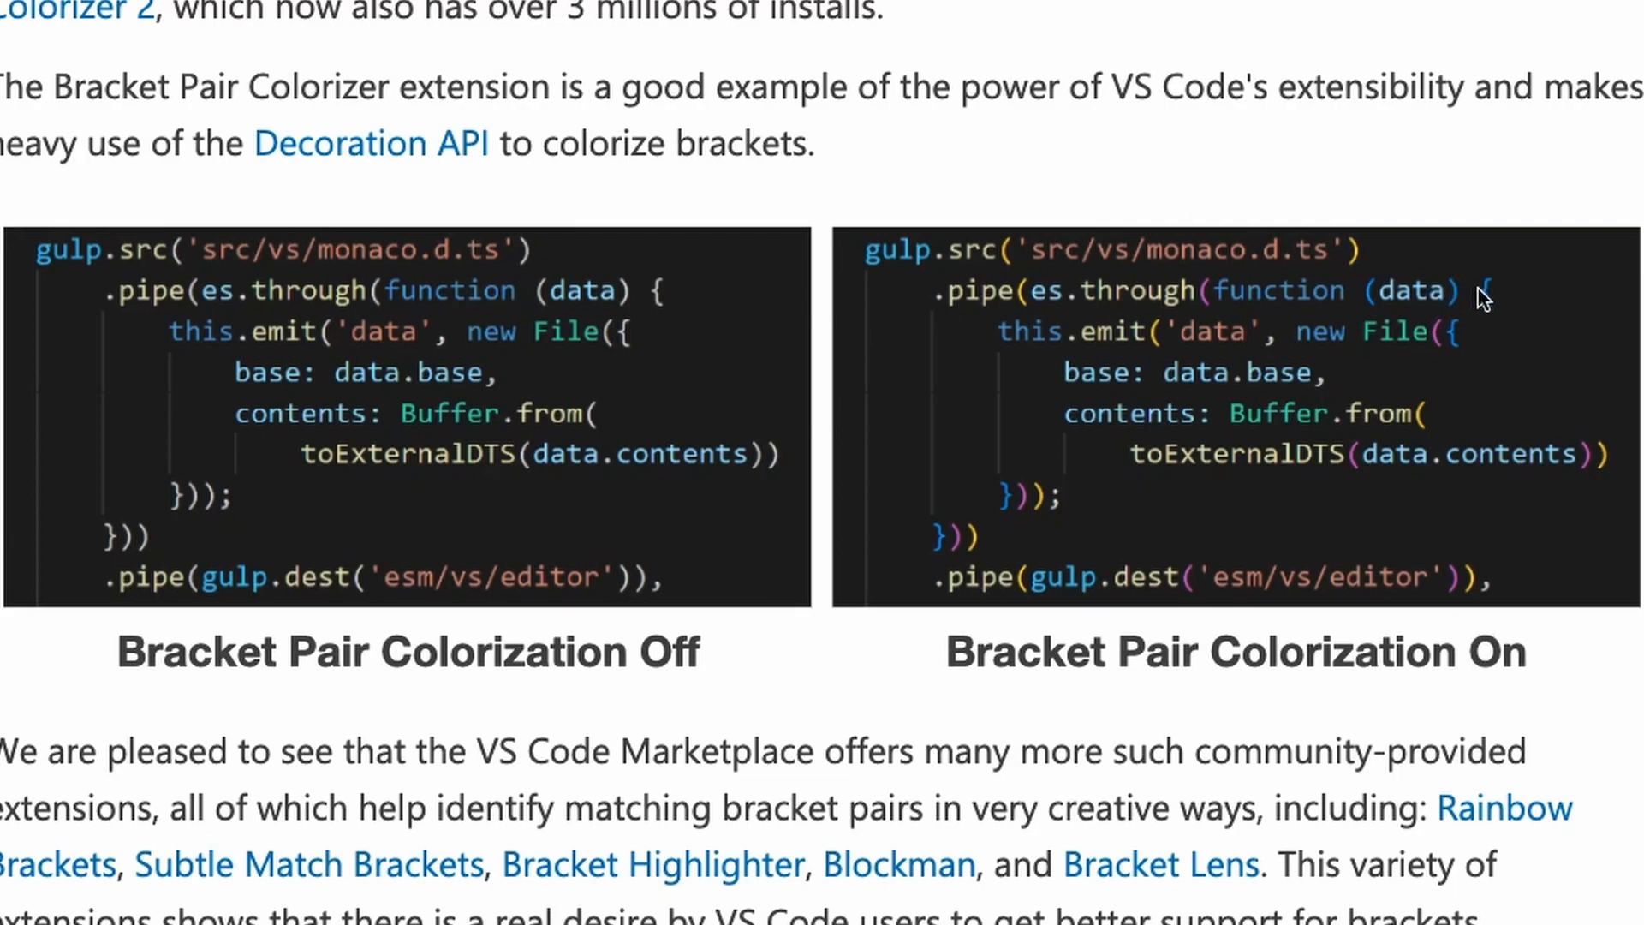
pyautogui.moveTo(1500, 322)
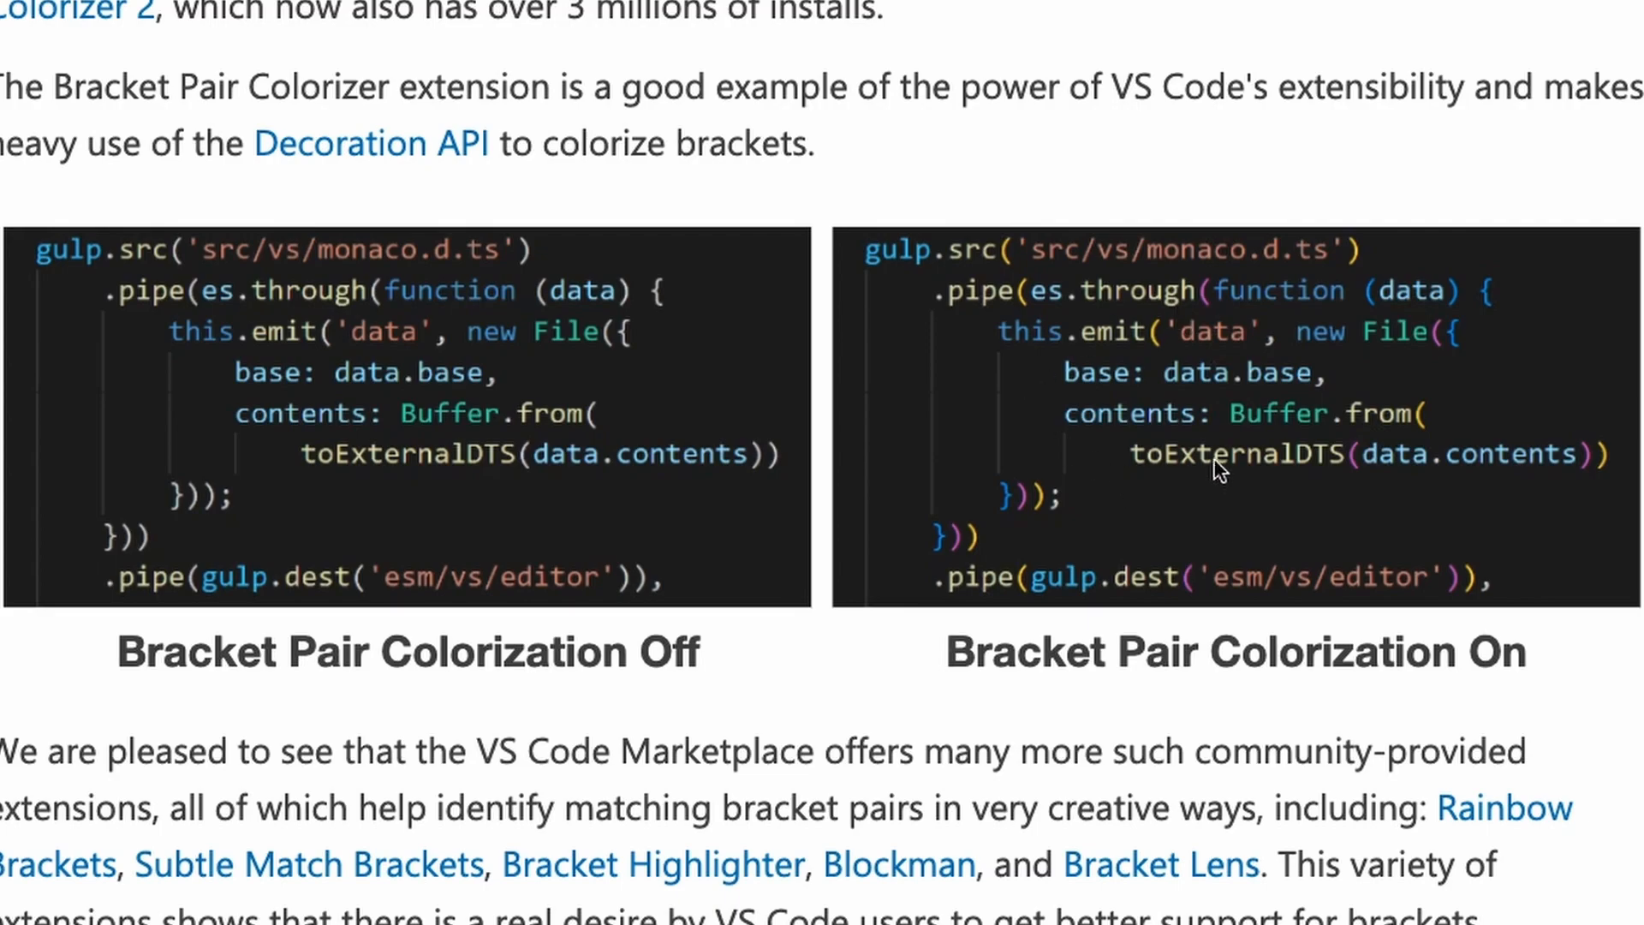
pyautogui.moveTo(1468, 348)
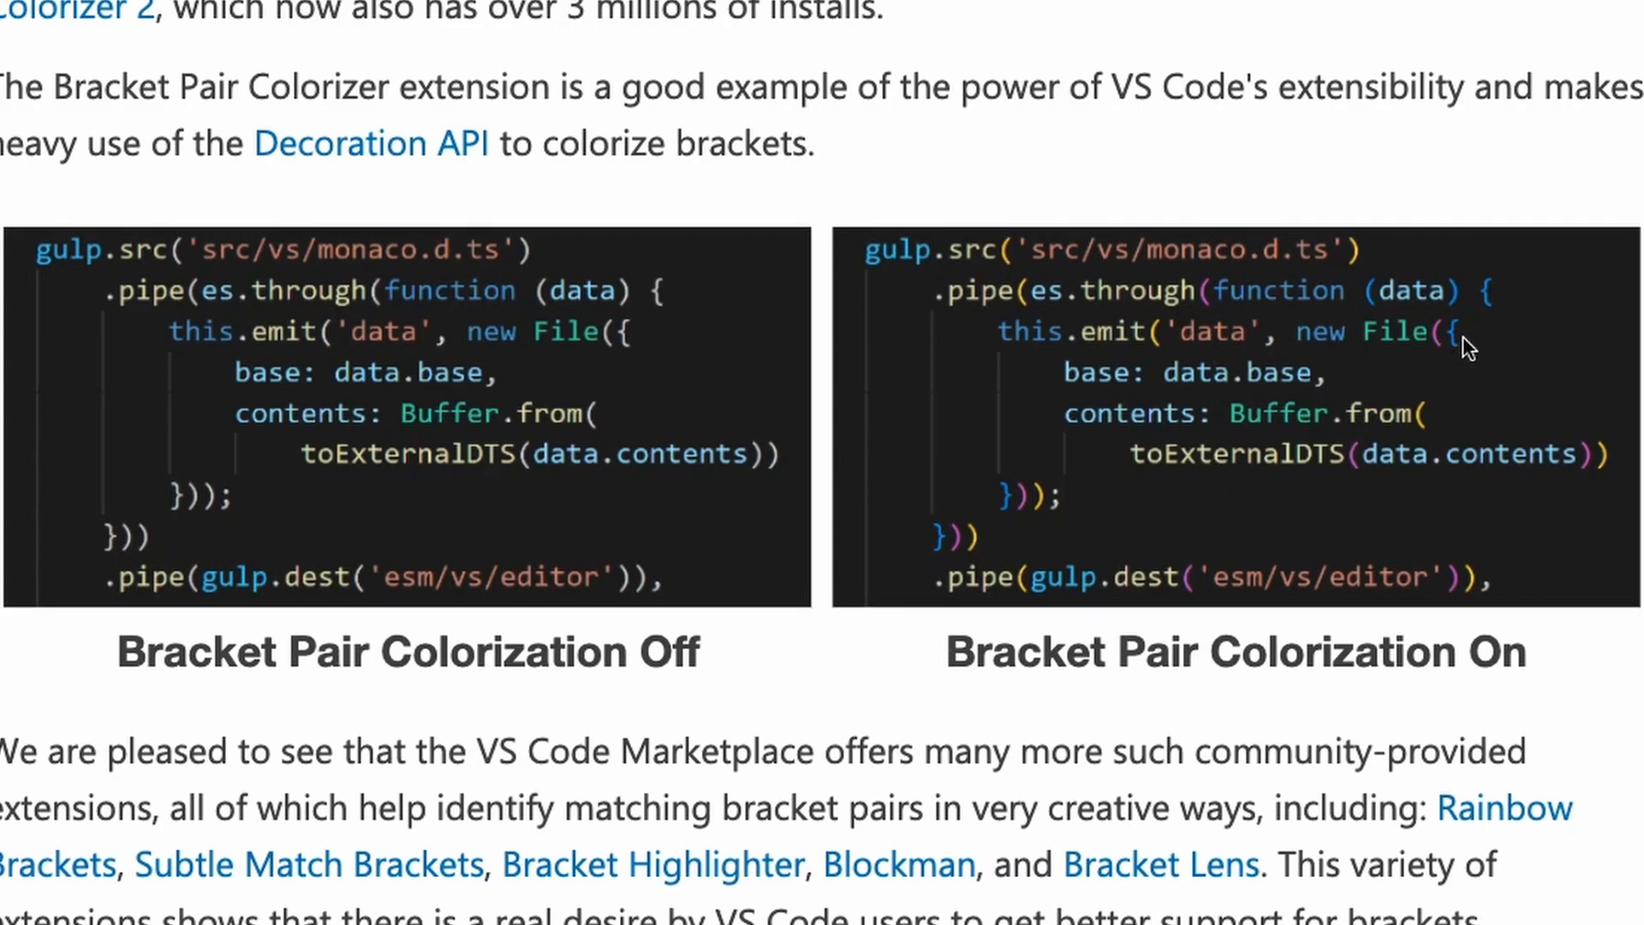
pyautogui.moveTo(1435, 257)
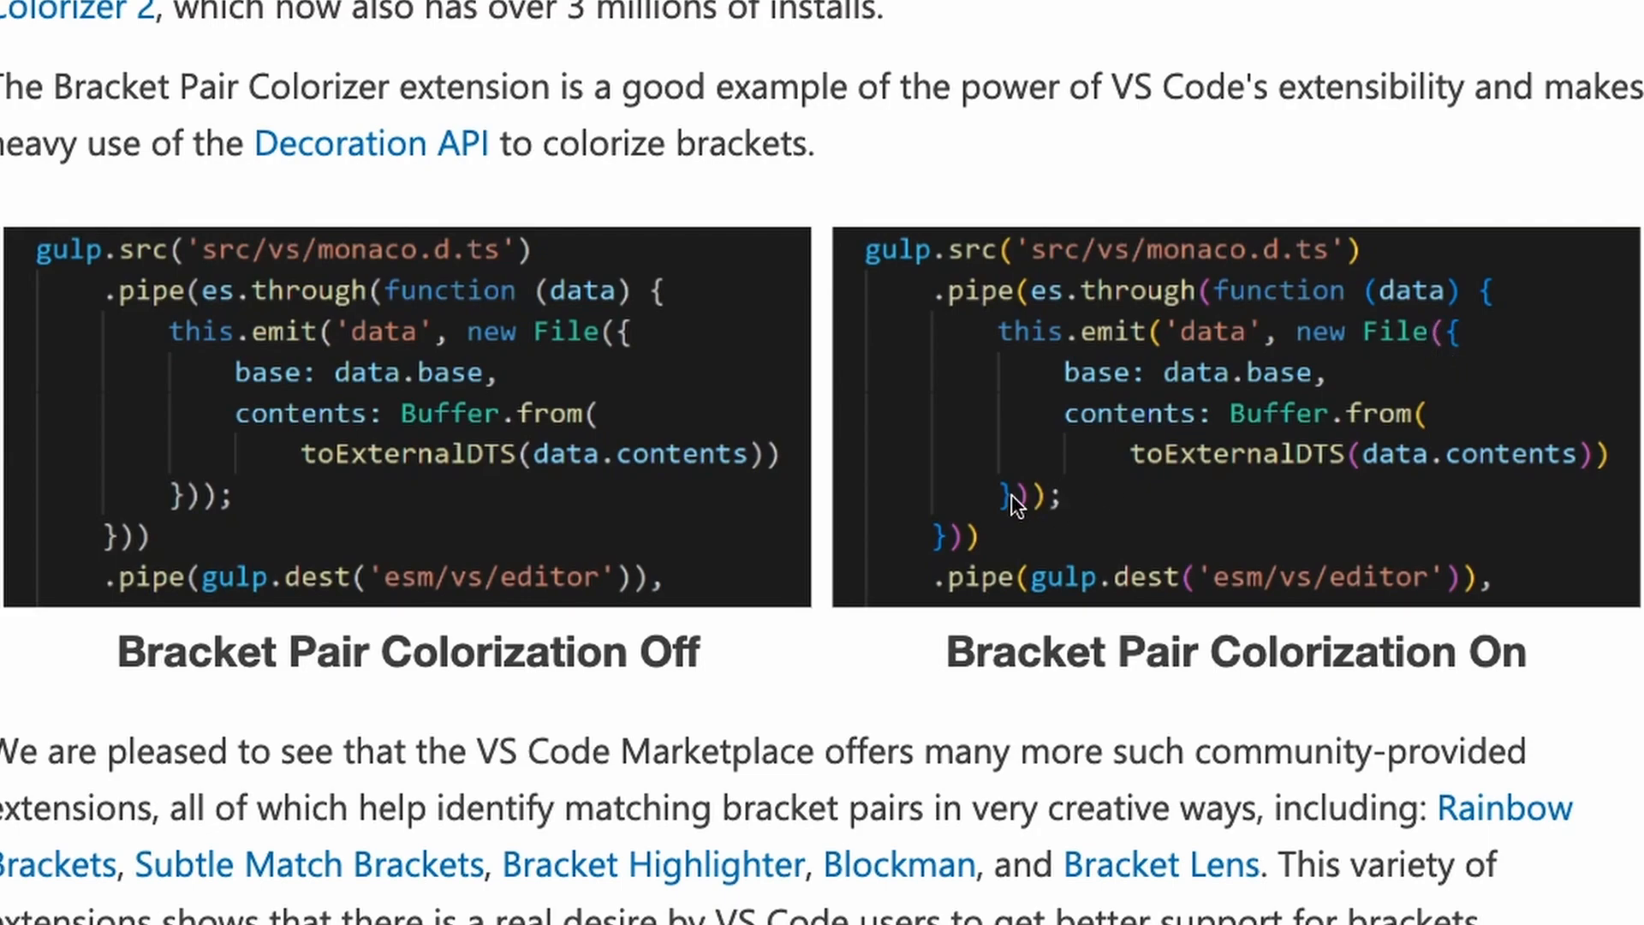
pyautogui.moveTo(393, 315)
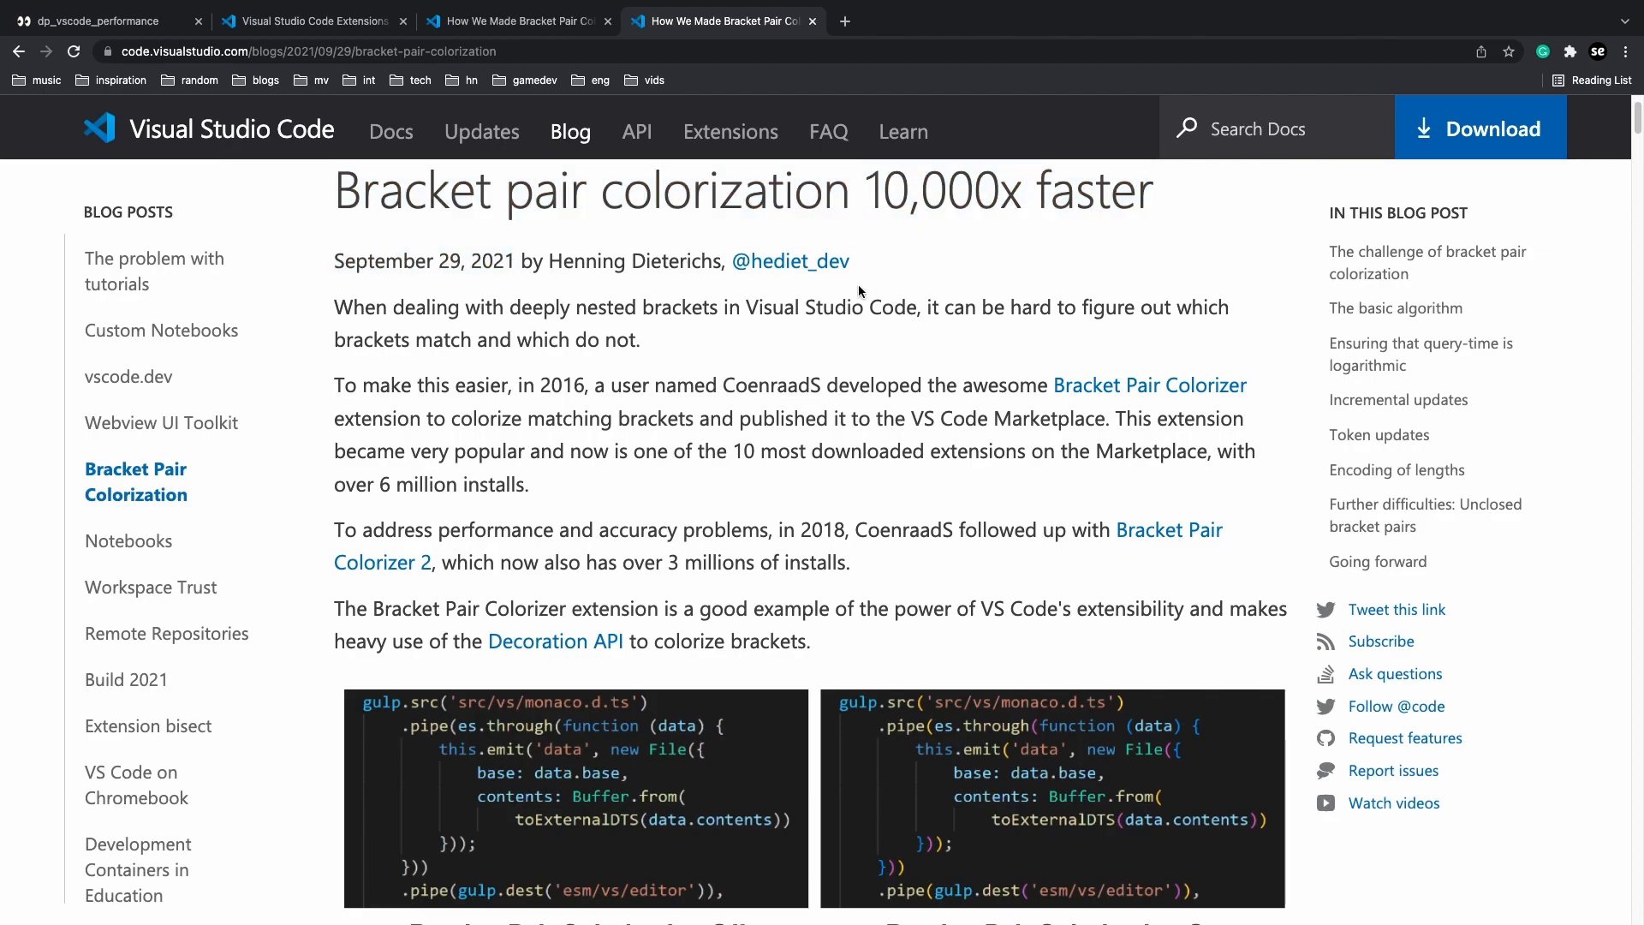
# Highlight the sentence about the 42k-line TypeScript project and its 10-second update delay
pyautogui.scroll(-3)
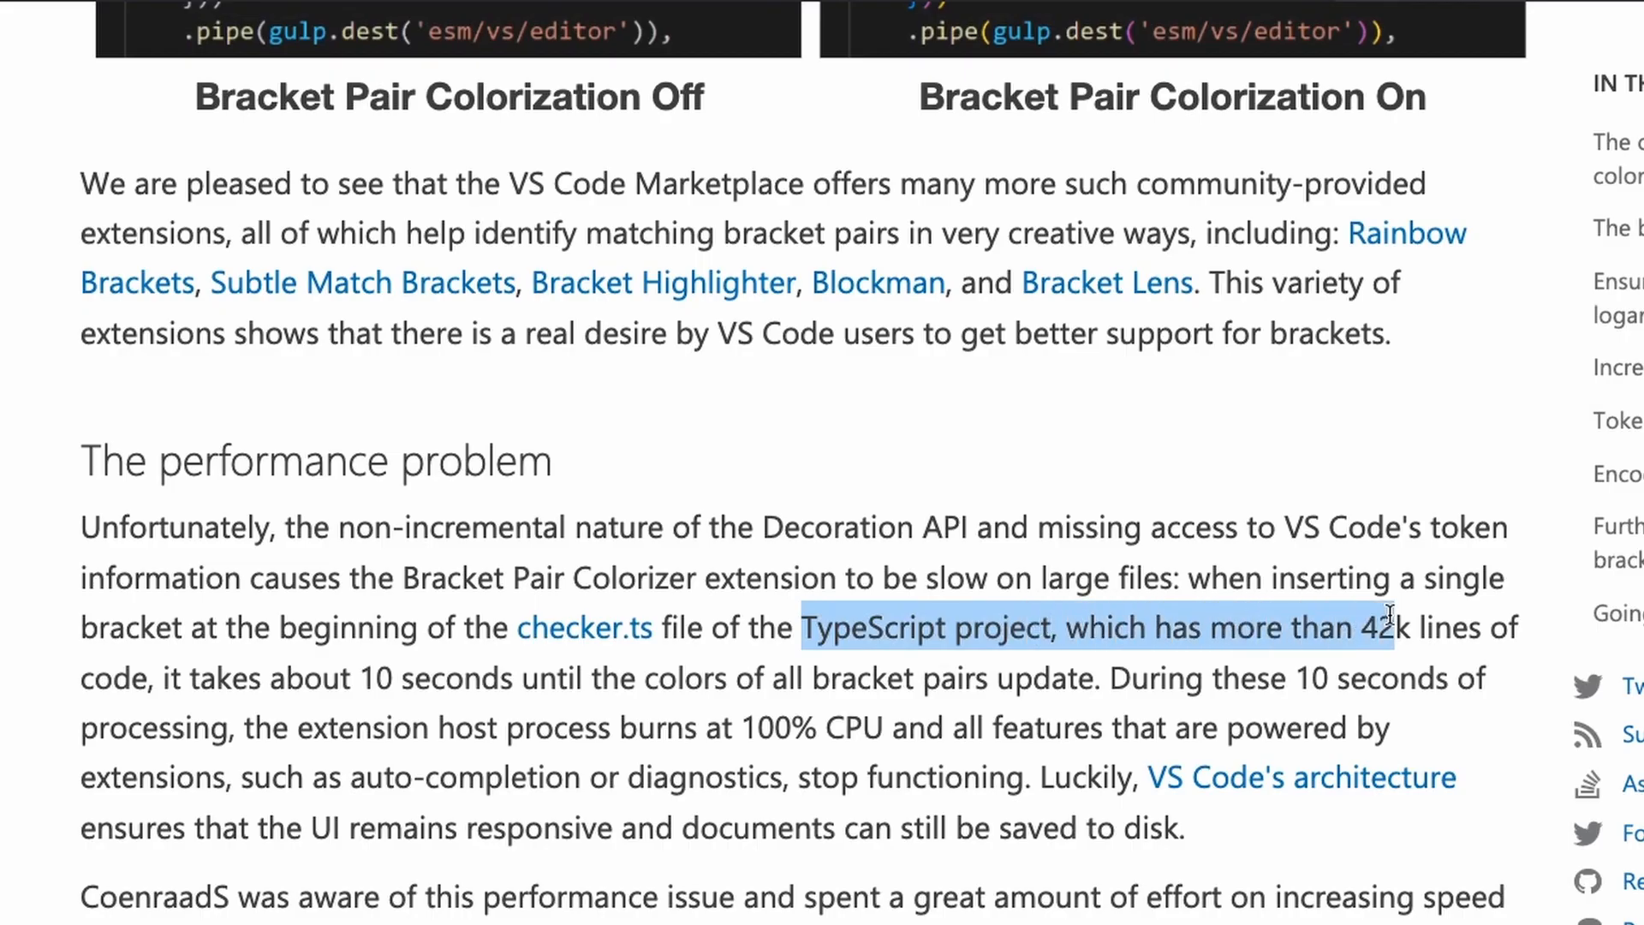
pyautogui.moveTo(1384, 627); pyautogui.dragTo(1369, 678)
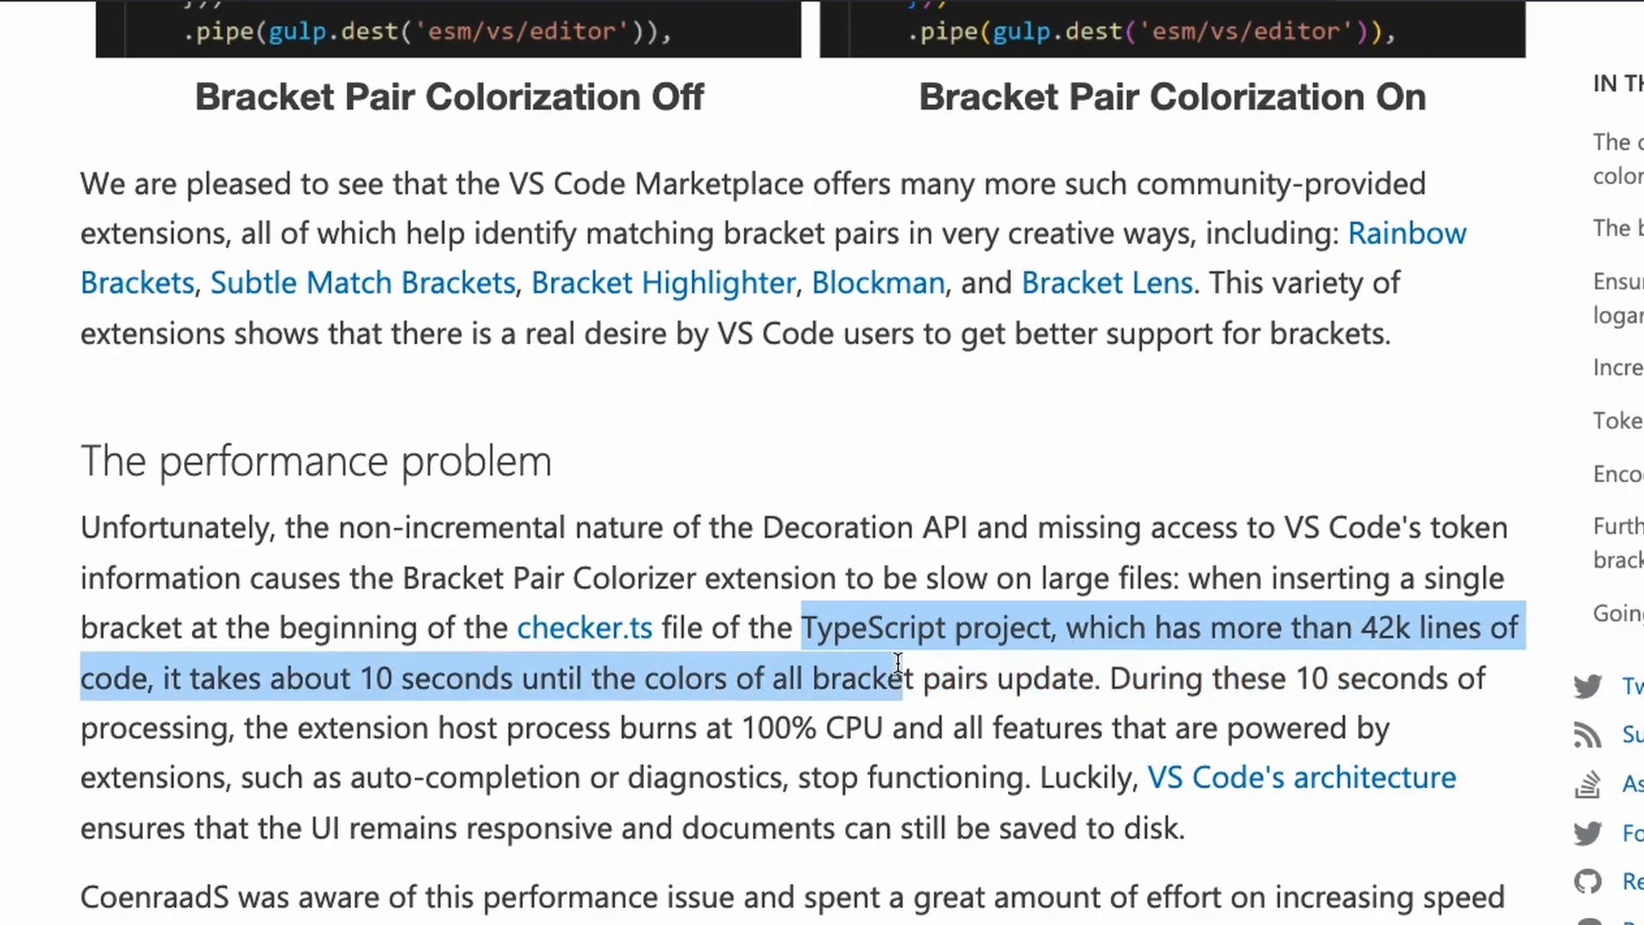
pyautogui.moveTo(898, 677); pyautogui.dragTo(1096, 677)
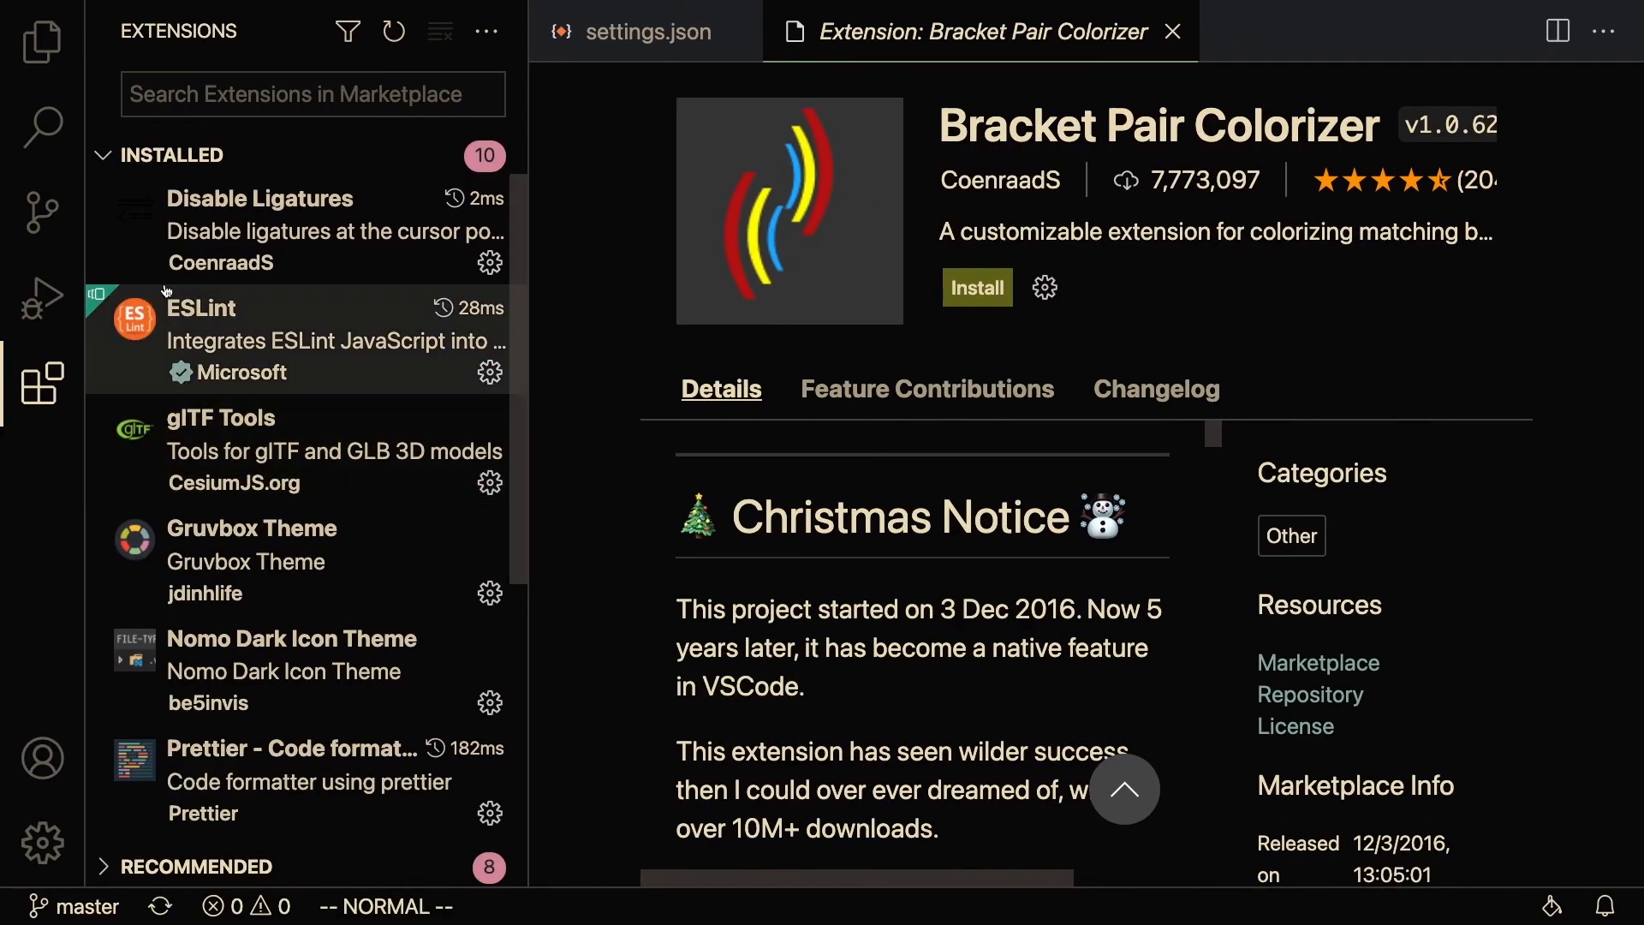
pyautogui.moveTo(200, 308)
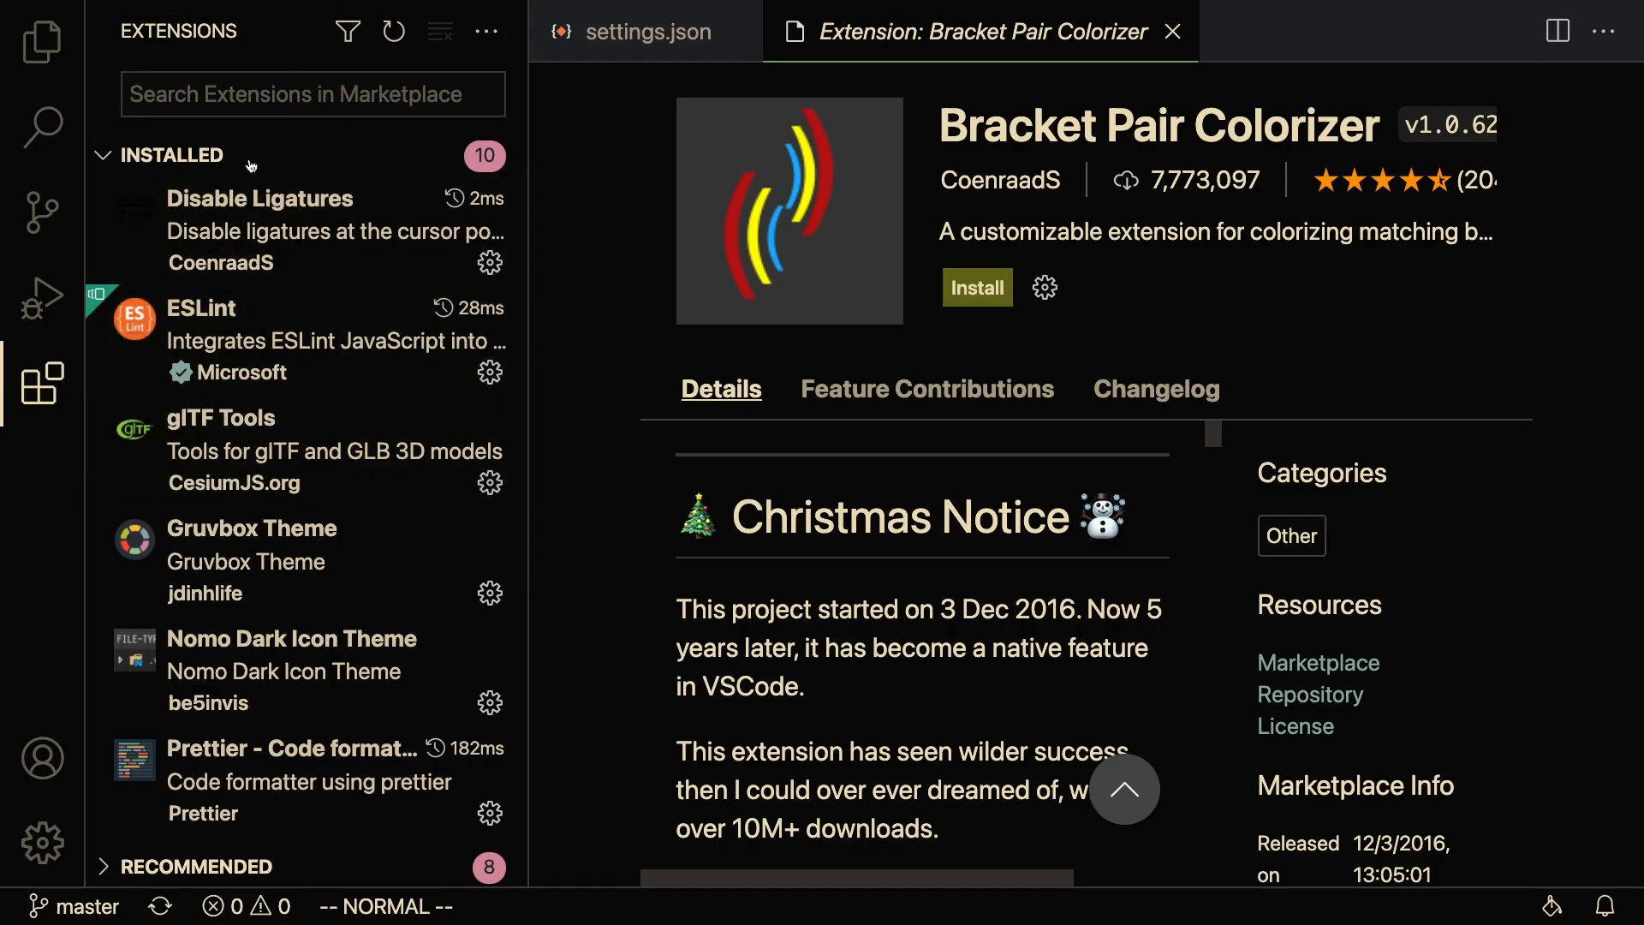
# Scroll the installed extensions list beside the Bracket Pair Colorizer page
pyautogui.scroll(-3)
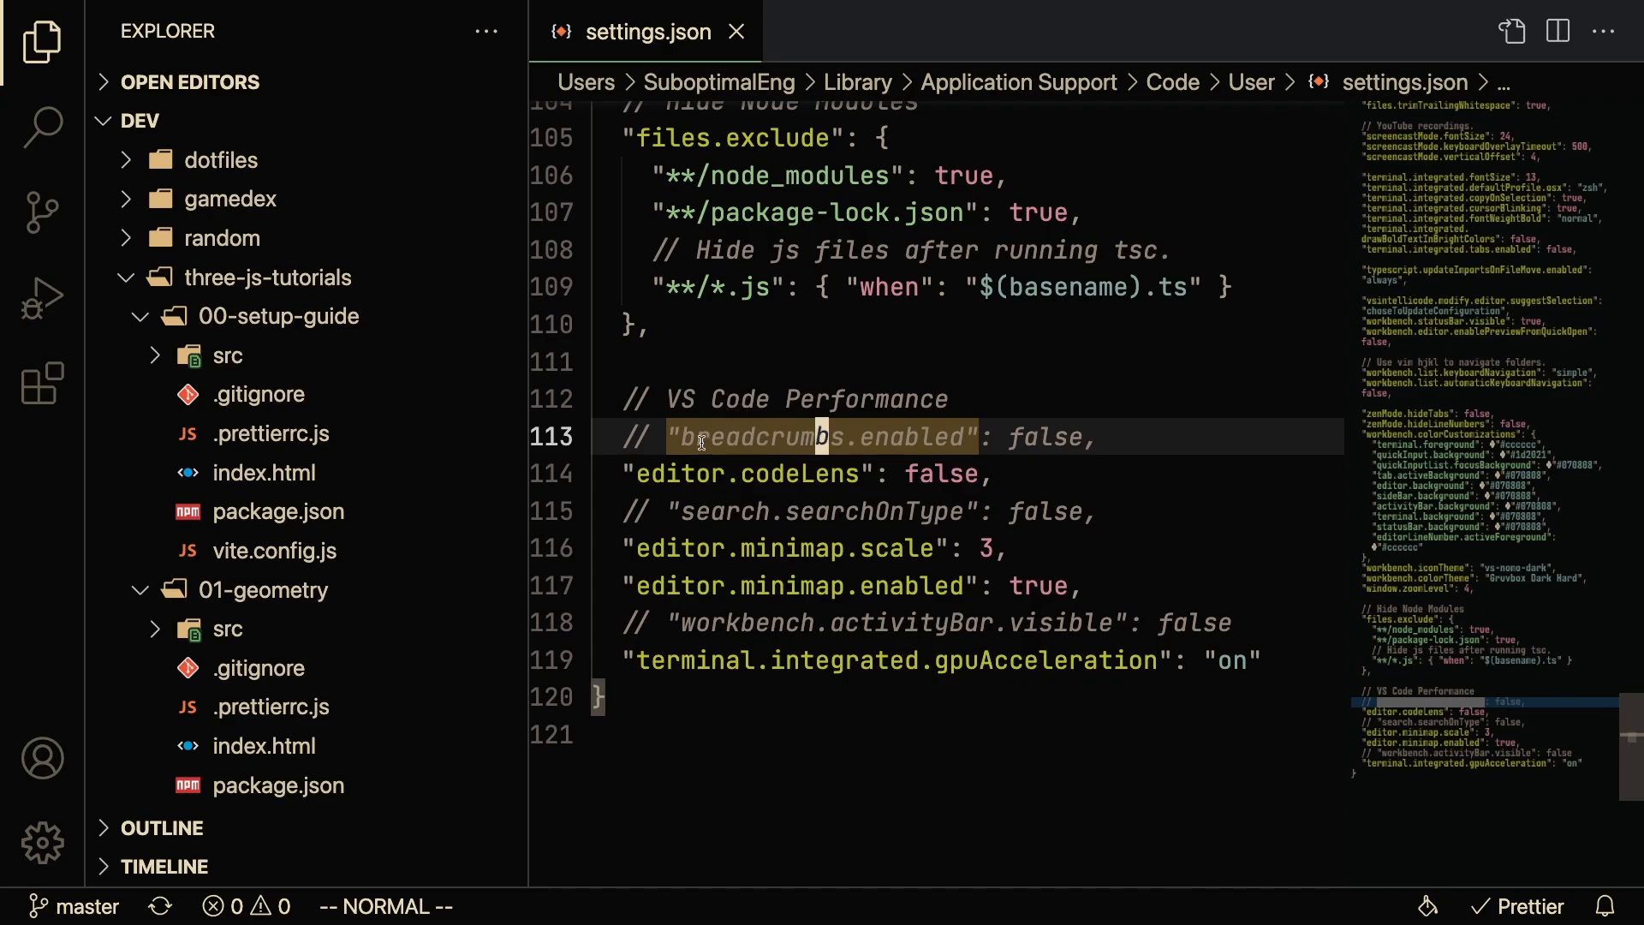
# Uncomment line 113 so breadcrumbs.enabled is false
pyautogui.press('v')
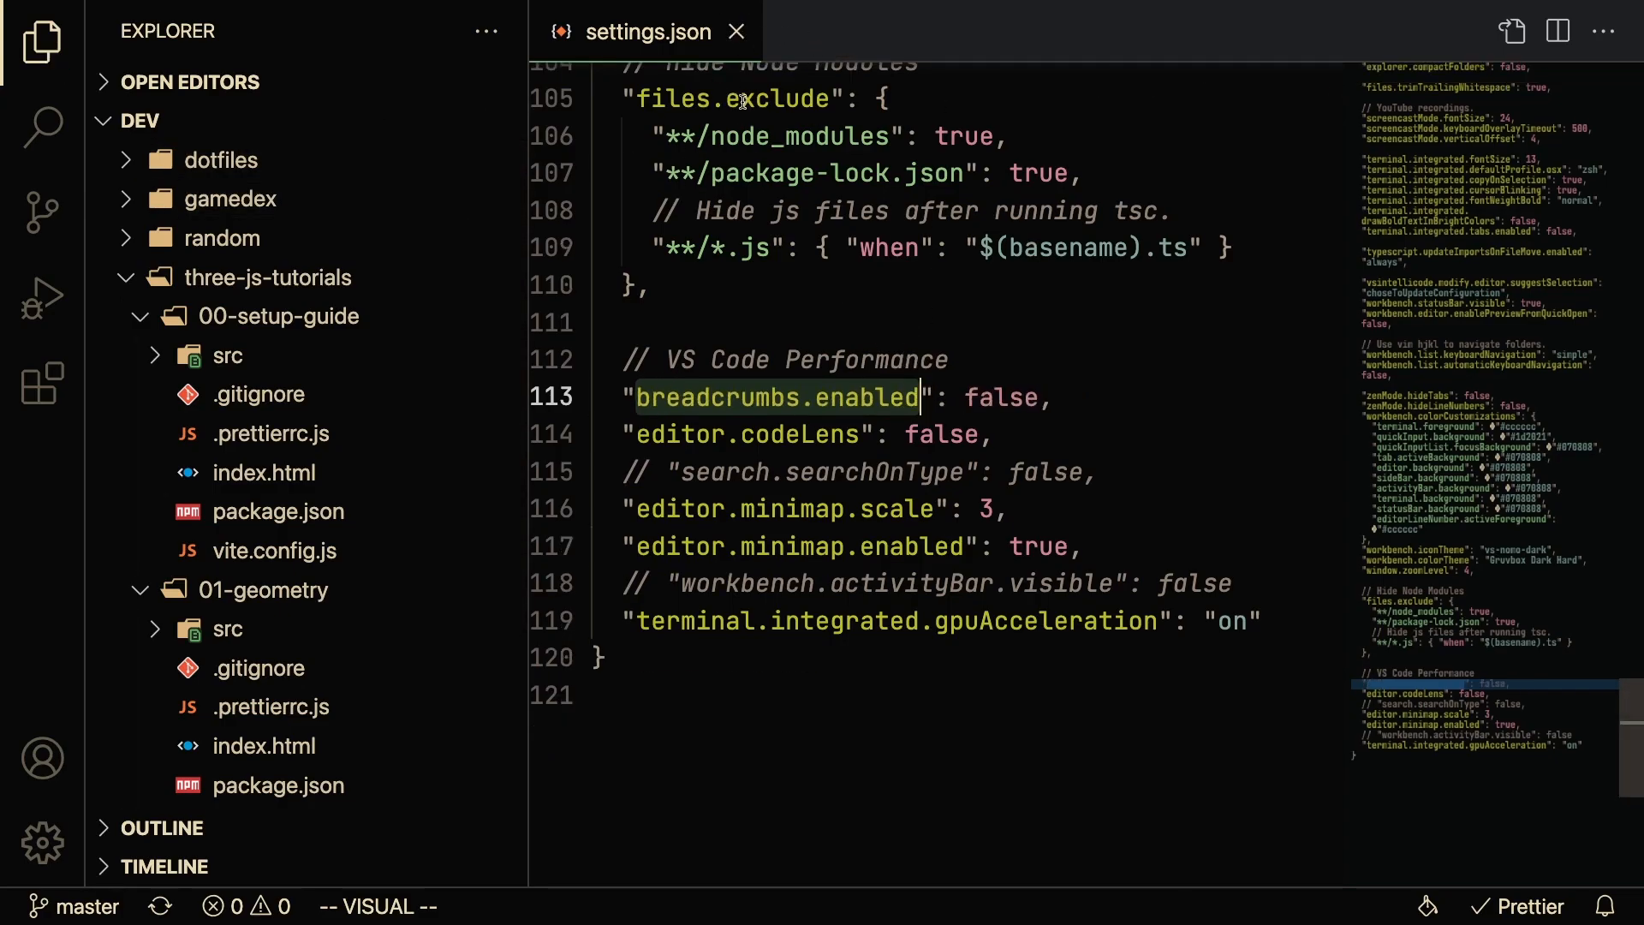
pyautogui.moveTo(776, 136)
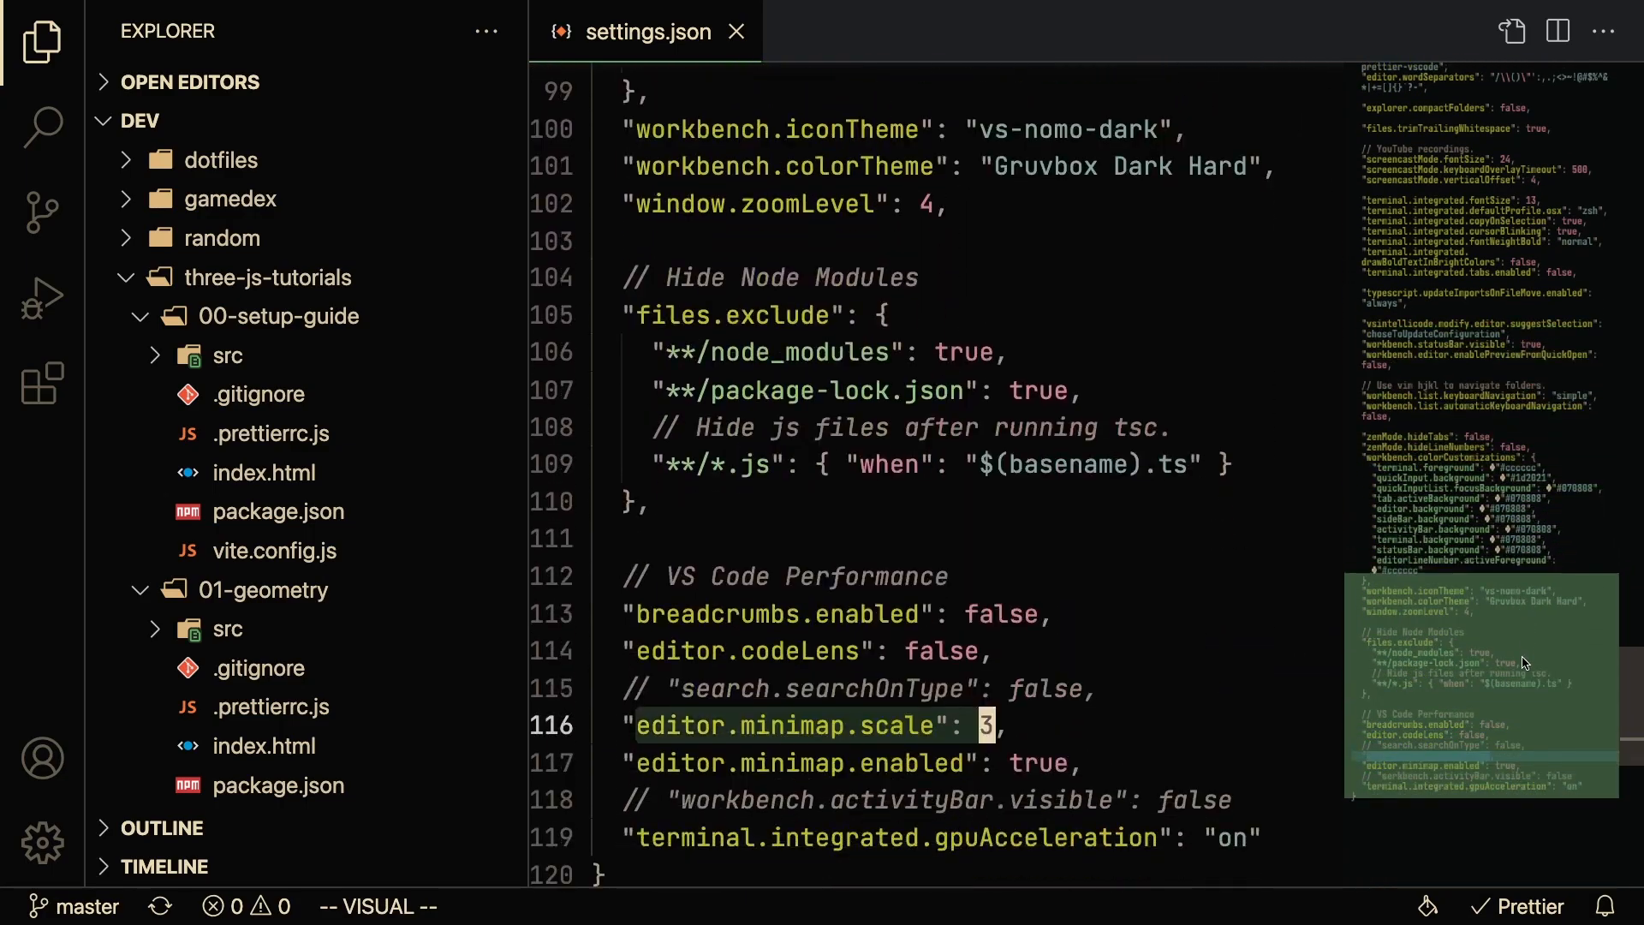
# Comment out editor.minimap.scale and set editor.minimap.enabled to false
pyautogui.scroll(-3)
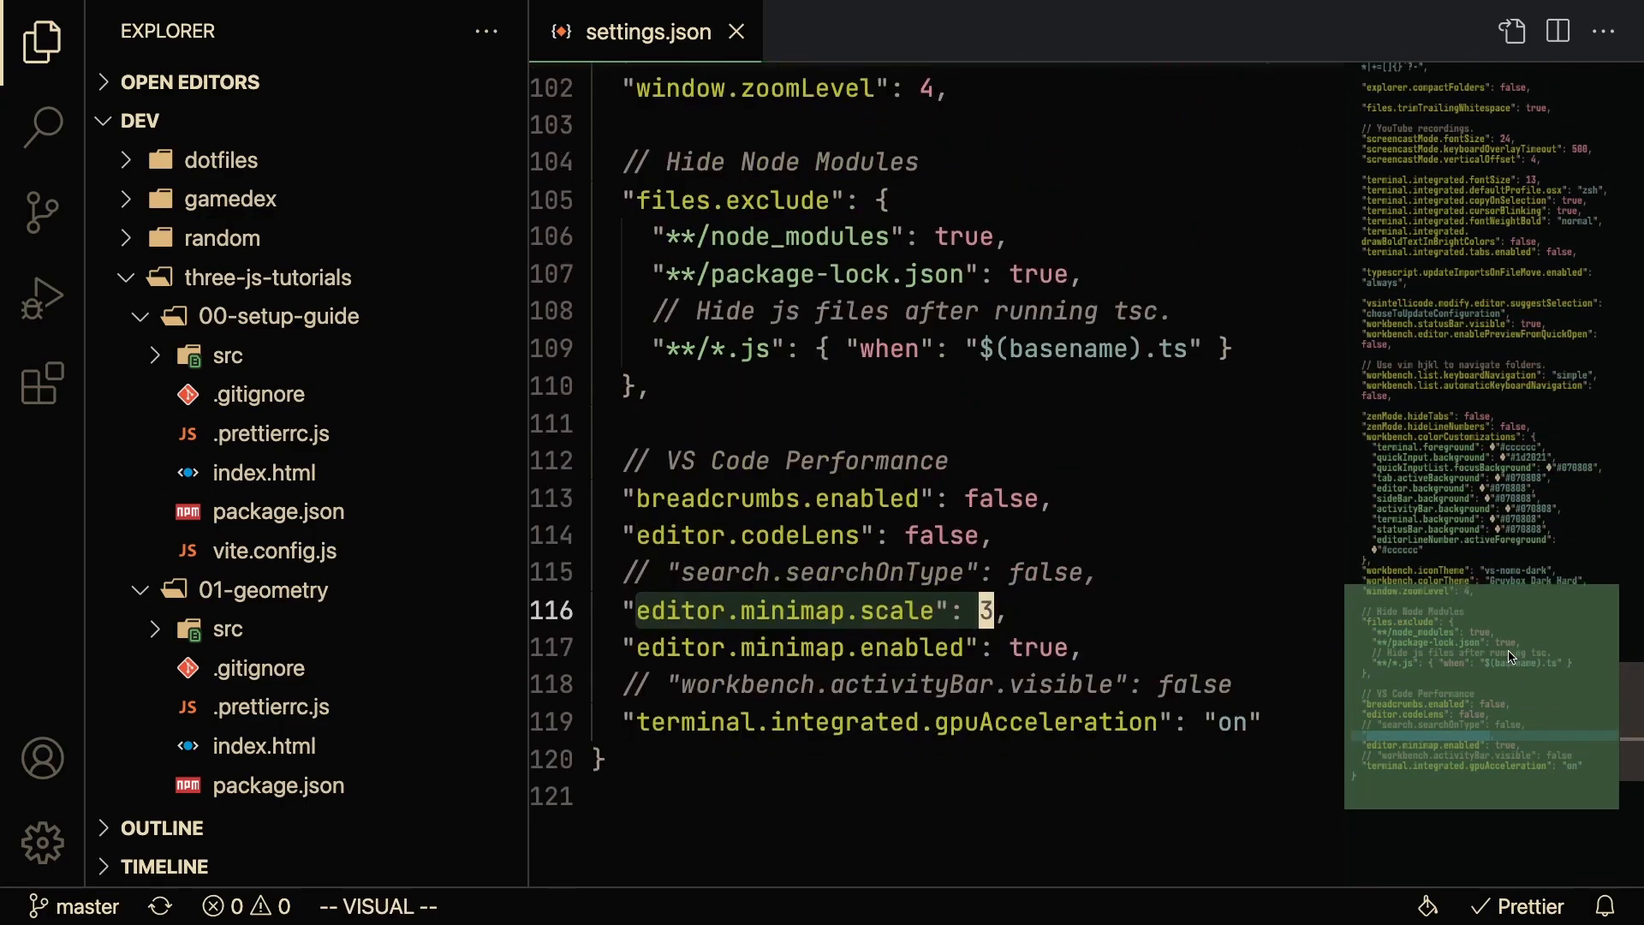
pyautogui.scroll(-3)
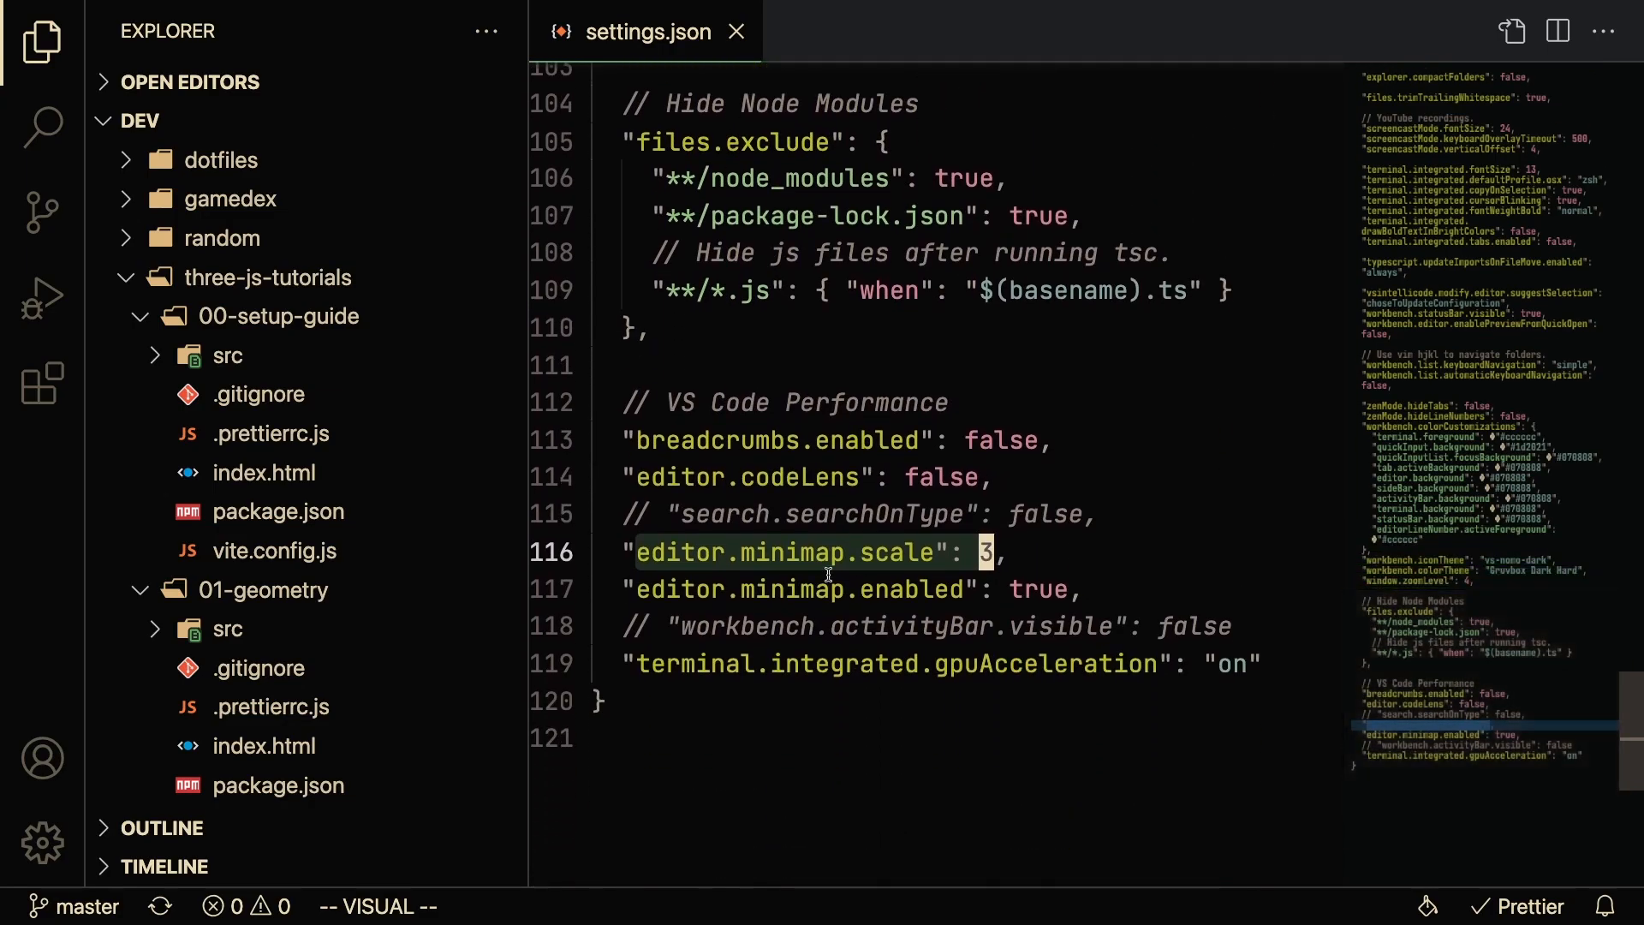
pyautogui.press('Escape')
pyautogui.write('fals')
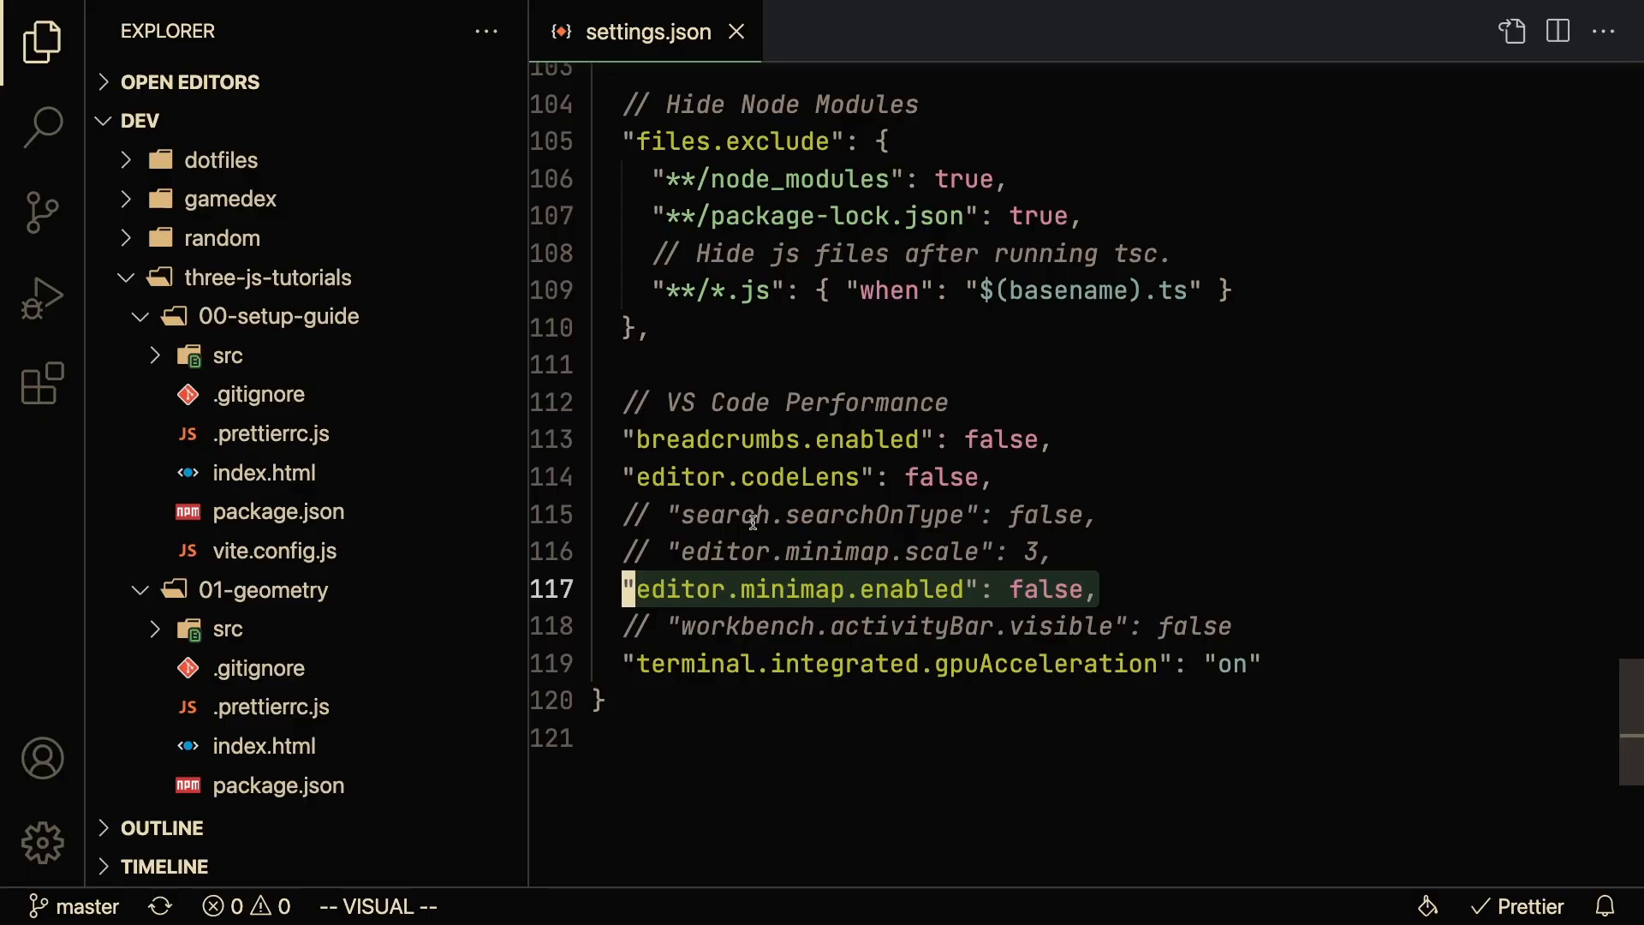
# Search the whole dev workspace for 'three' from the Search view
pyautogui.press('Escape')
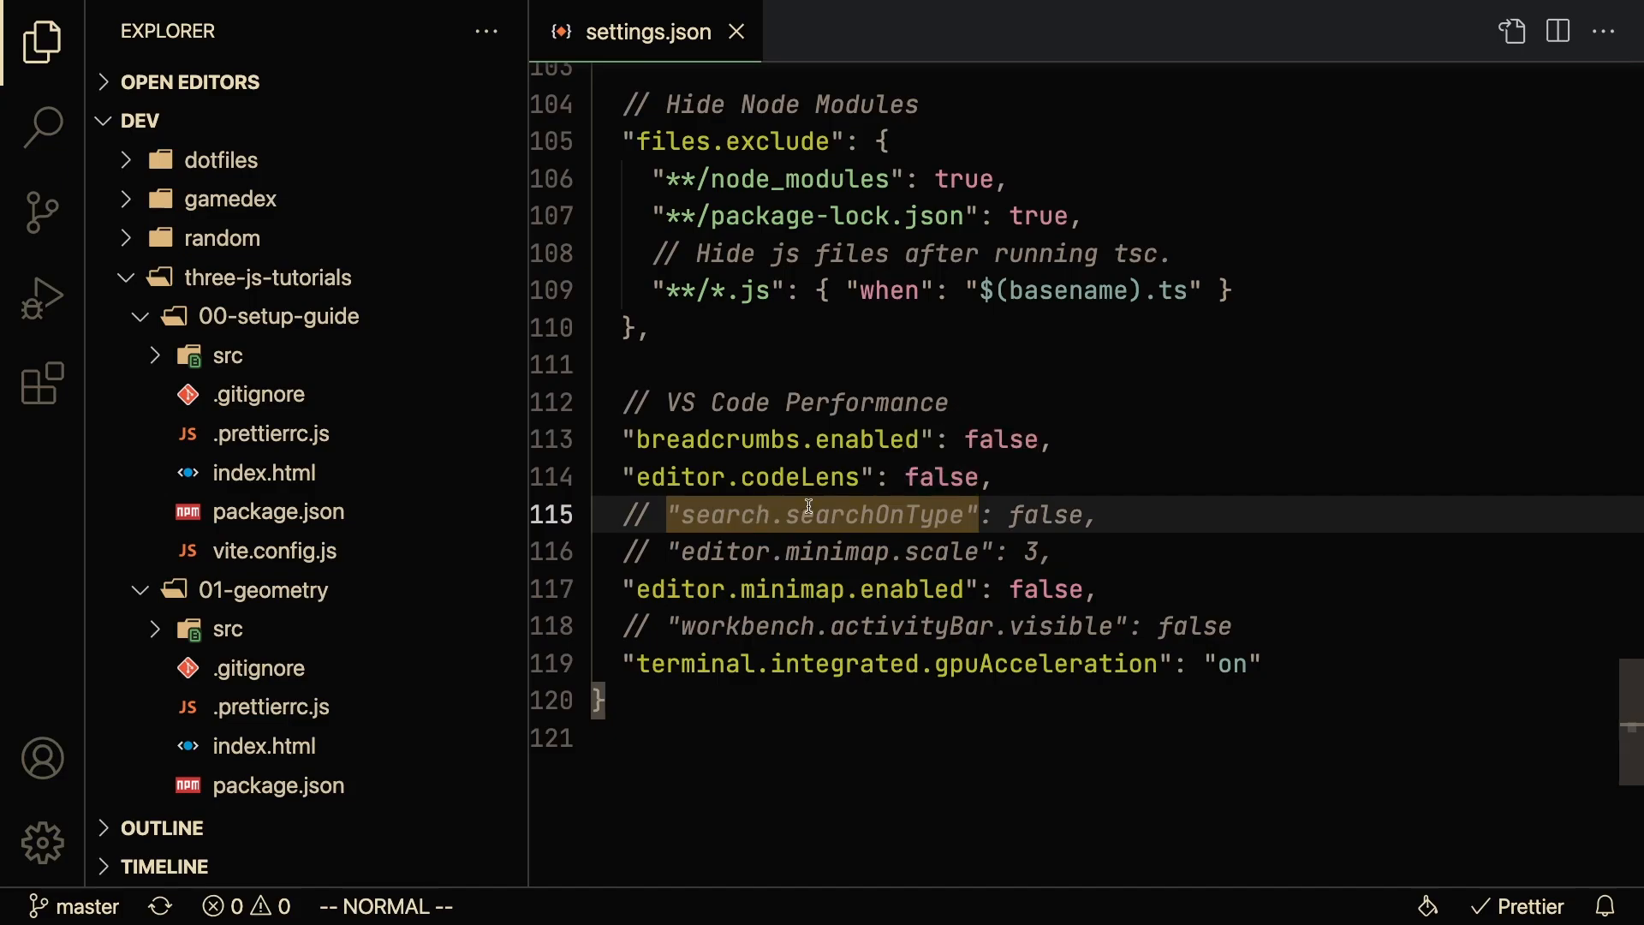
pyautogui.moveTo(858, 522)
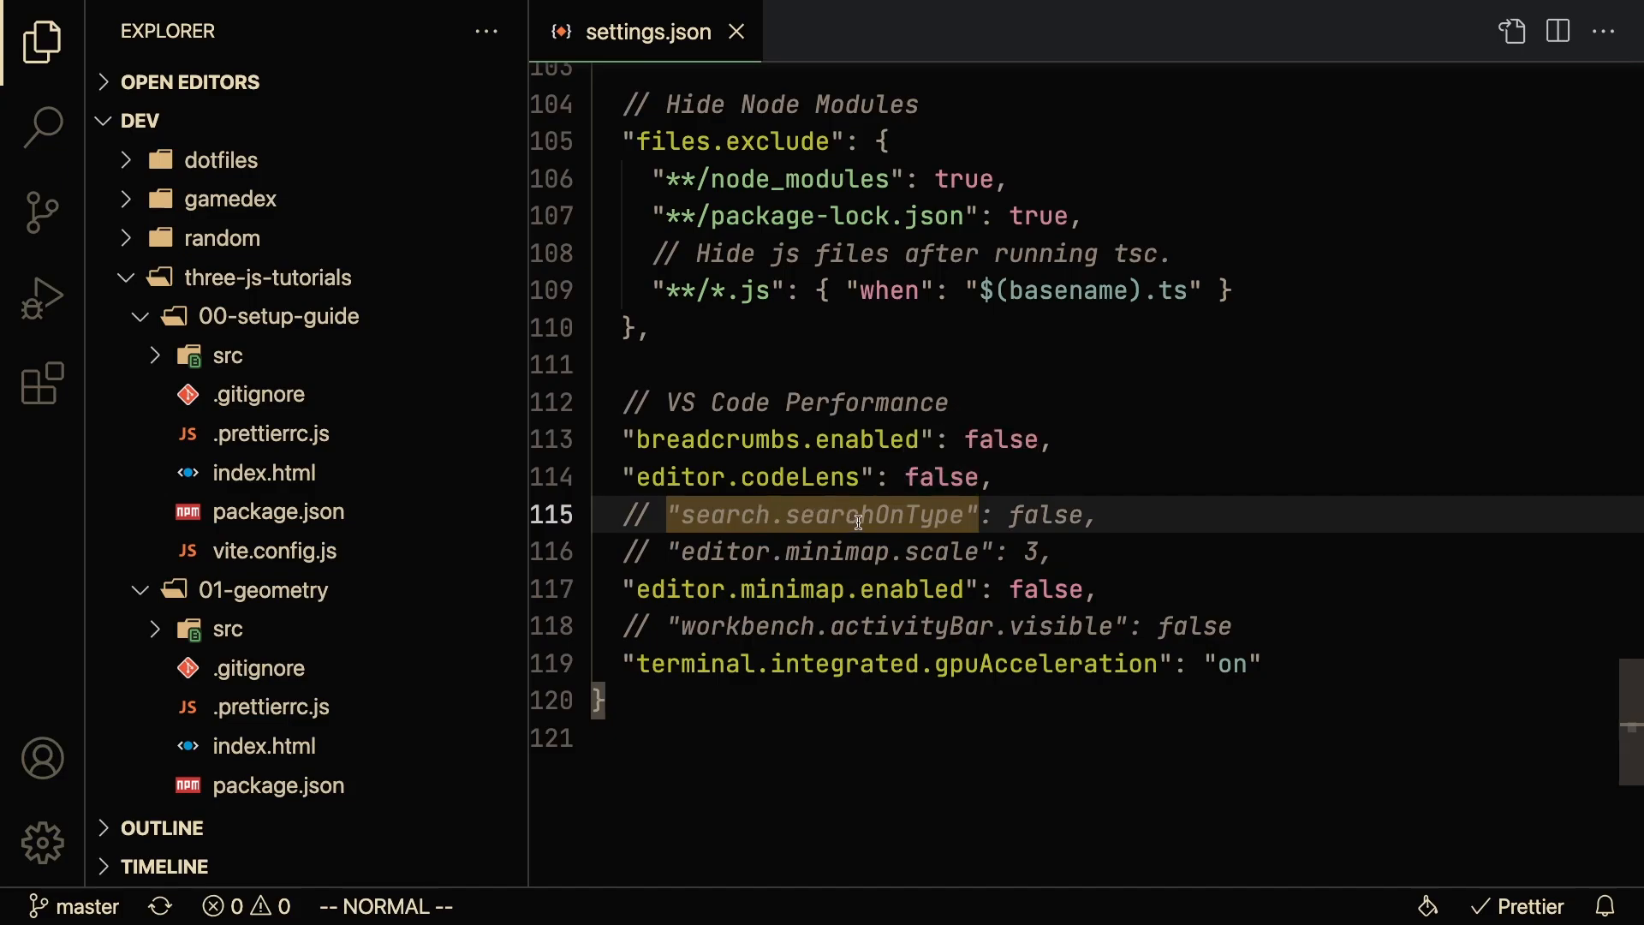
pyautogui.click(42, 125)
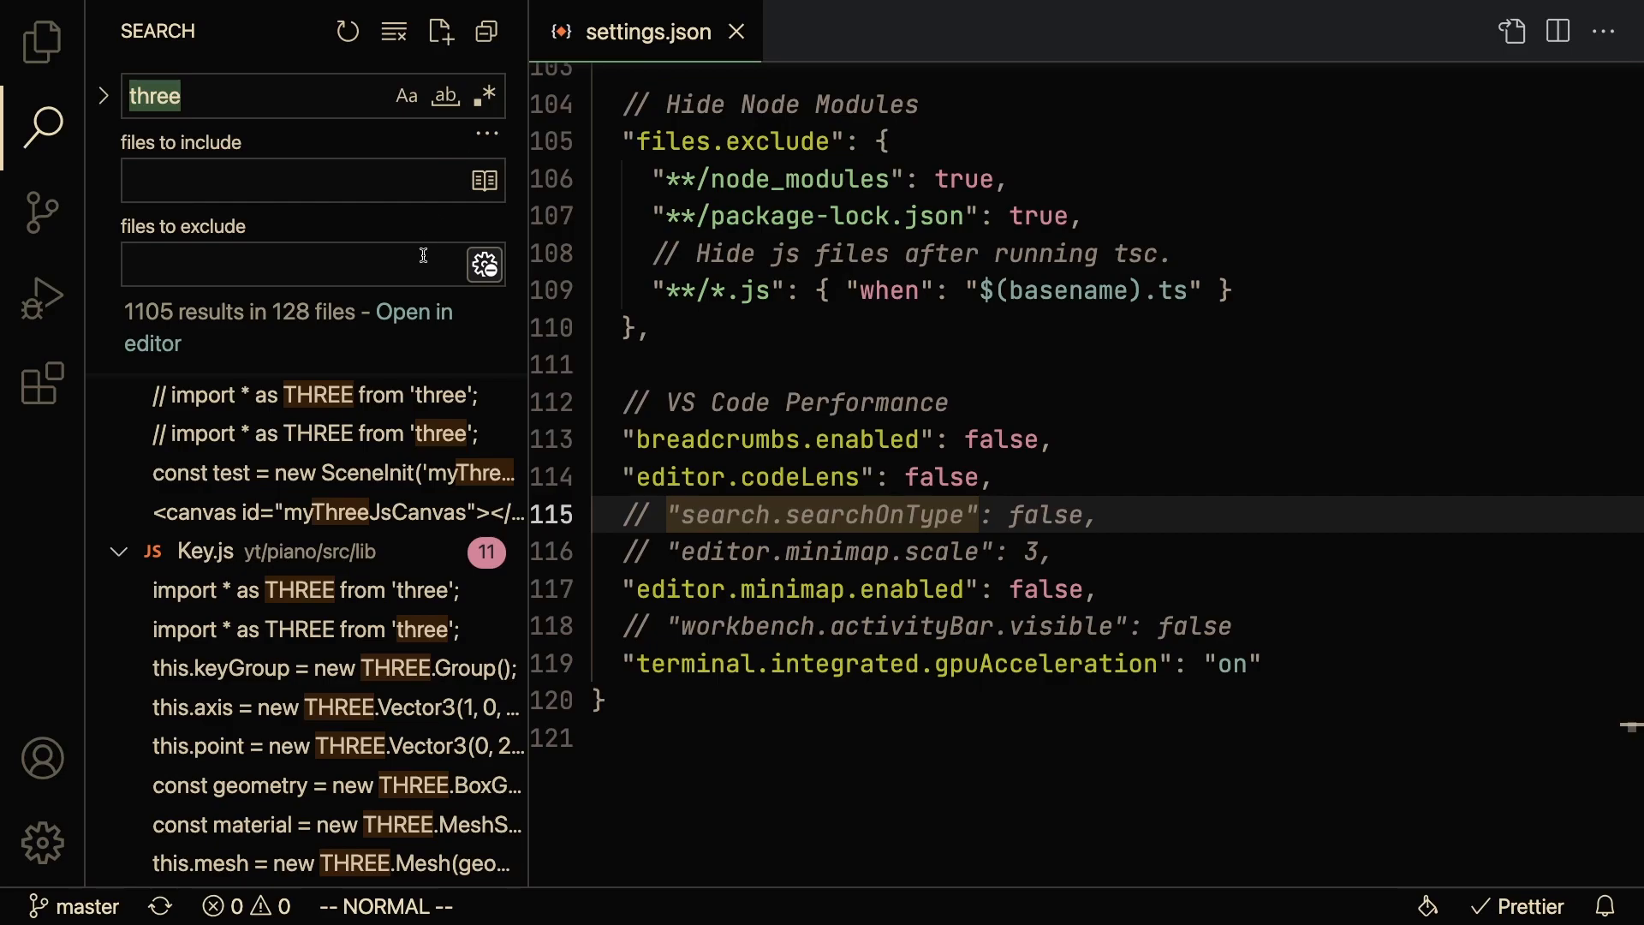
pyautogui.write('t')
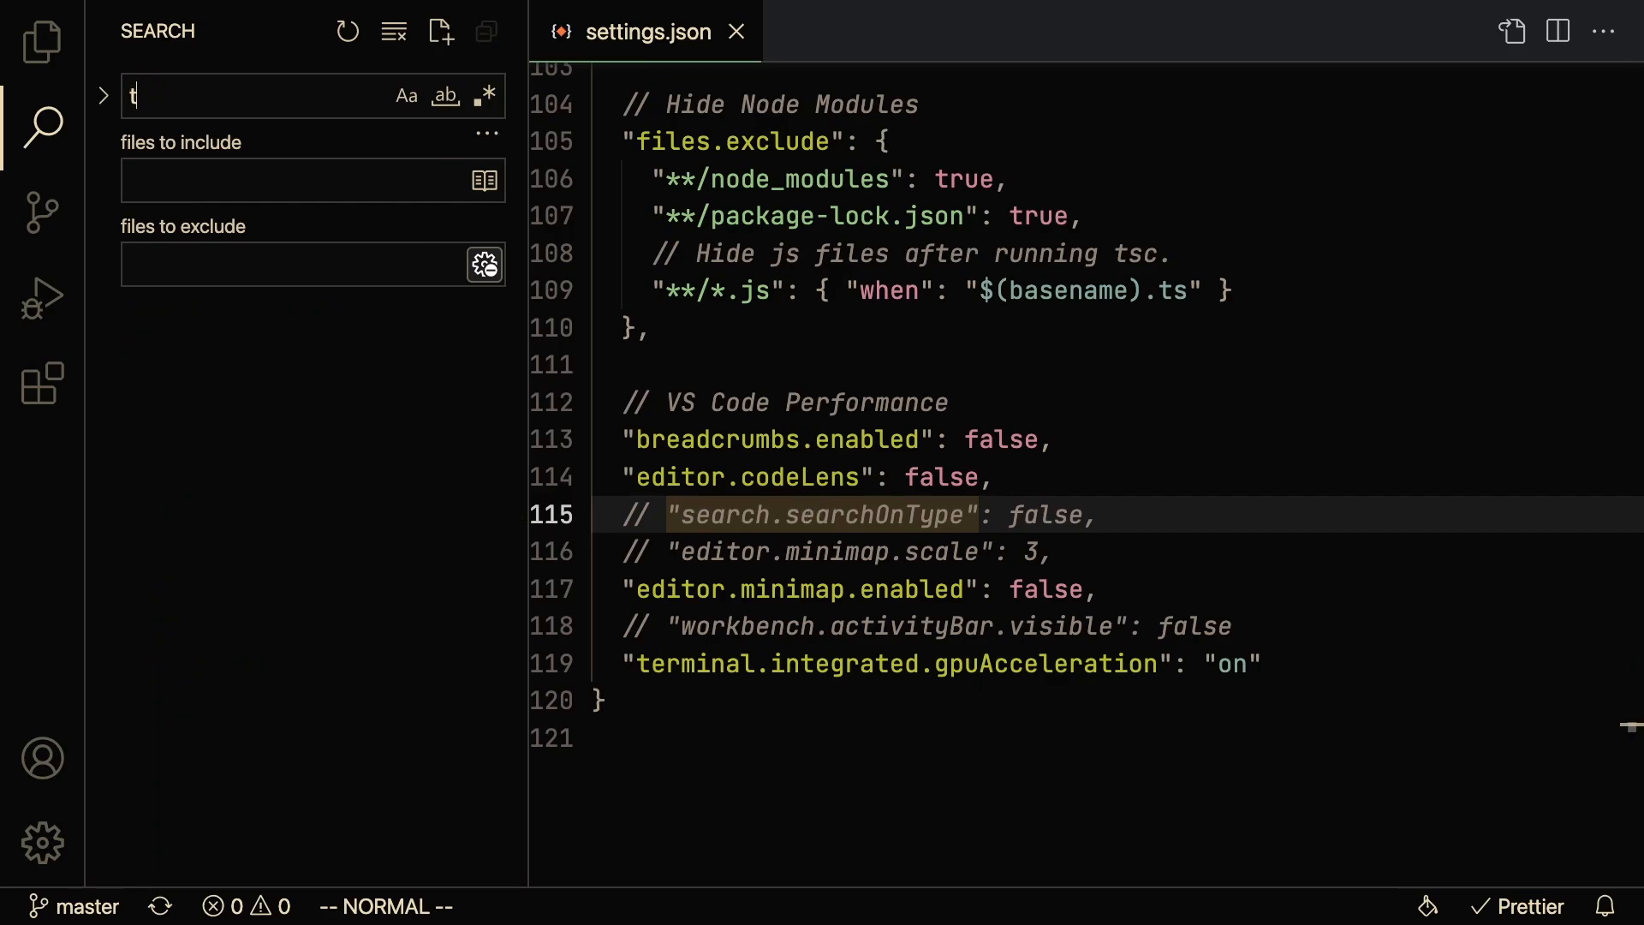
pyautogui.write('hree')
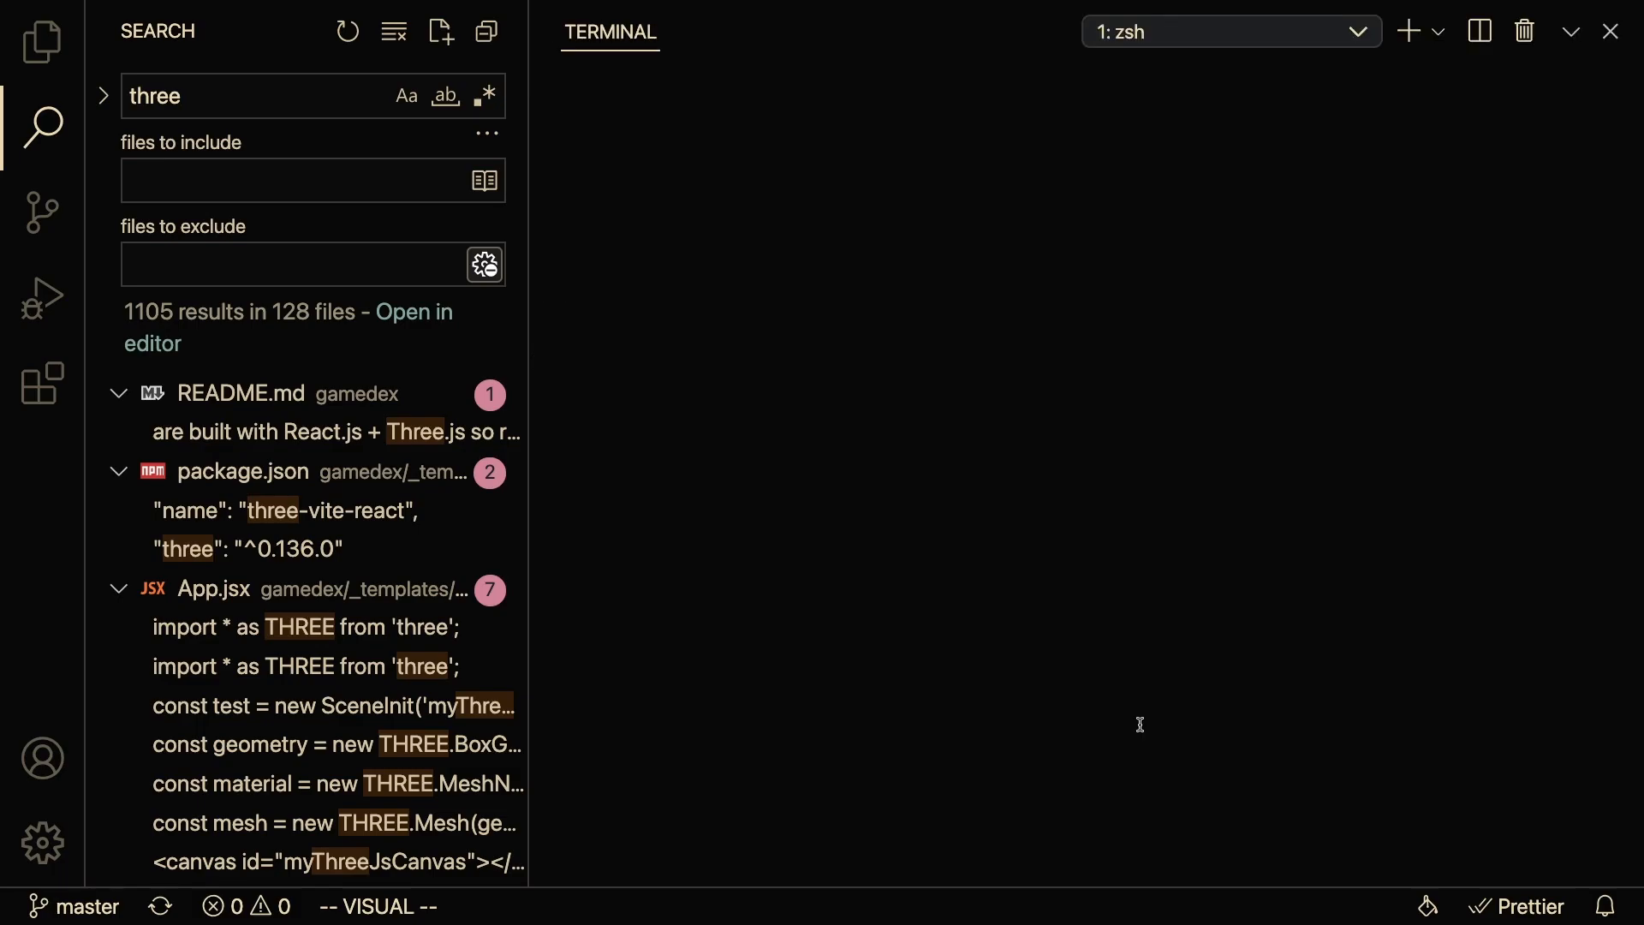
# Run ls in the integrated terminal to list the folder contents
pyautogui.write('ls')
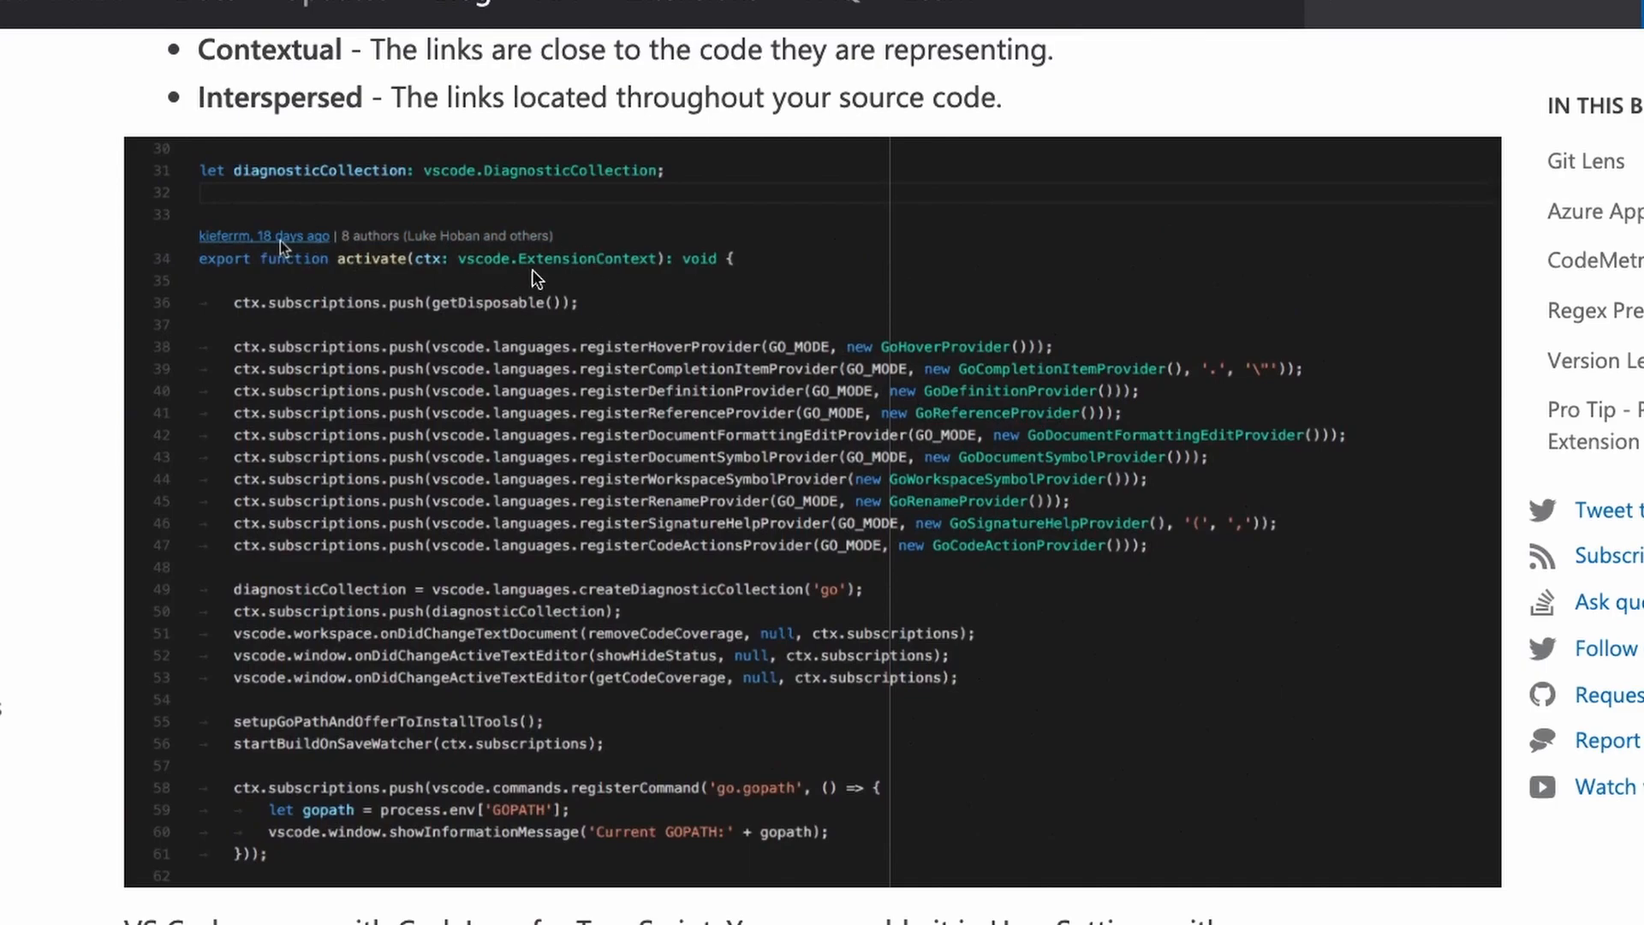
# Click the CodeLens demo image to show the goMain.ts commit-history peek
pyautogui.click(265, 236)
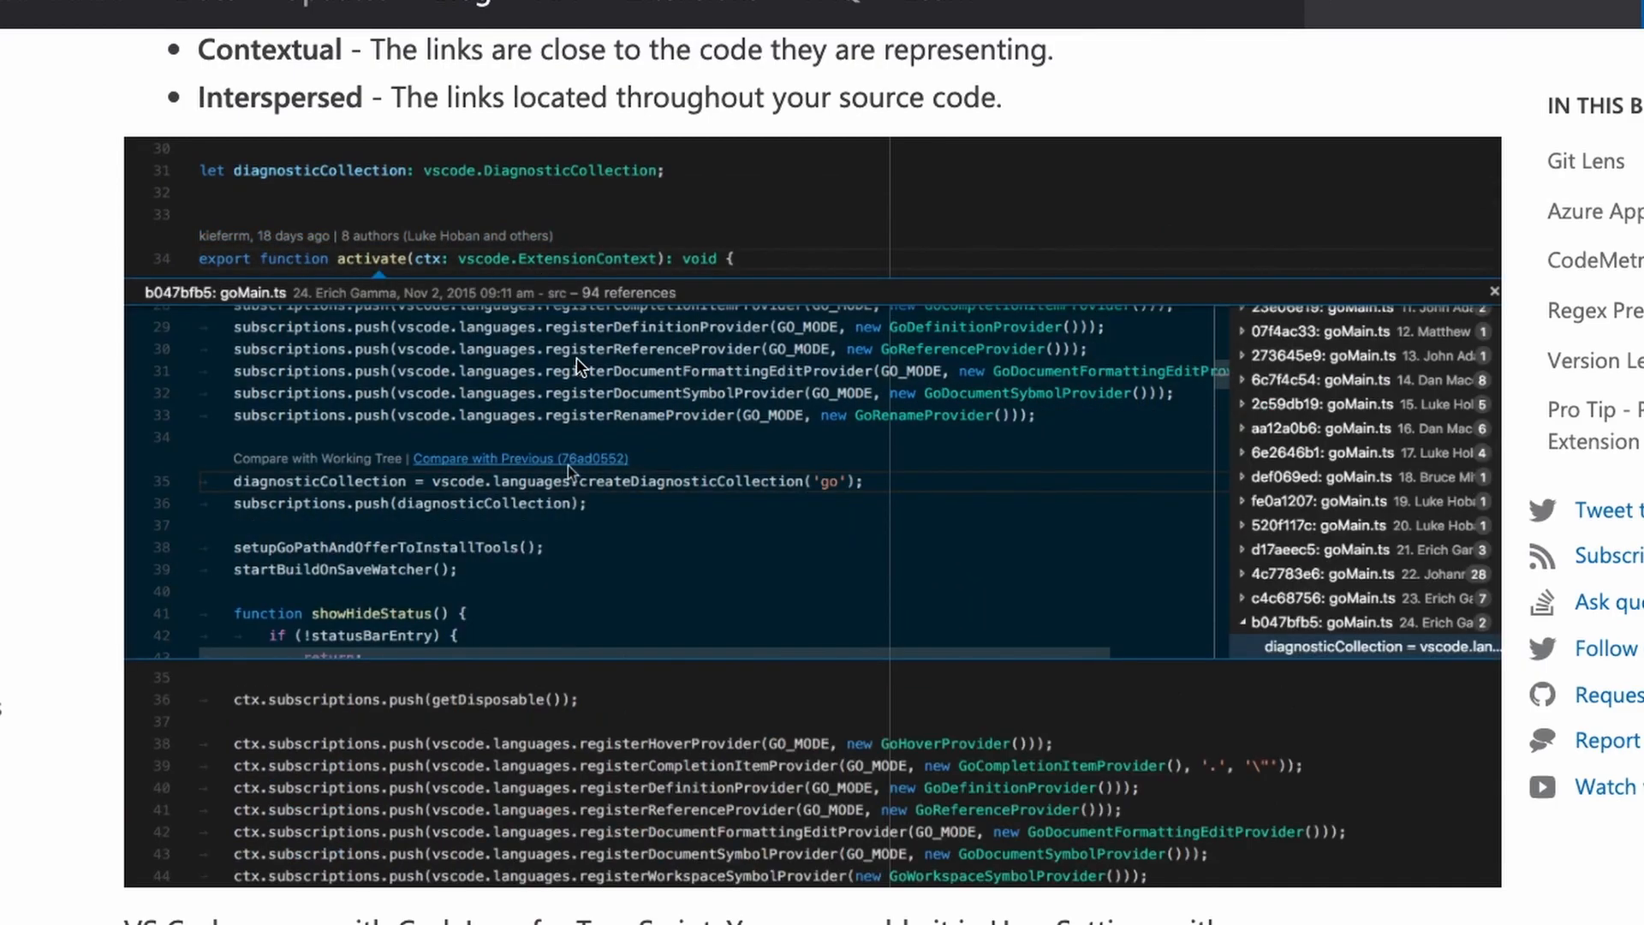
pyautogui.click(1493, 290)
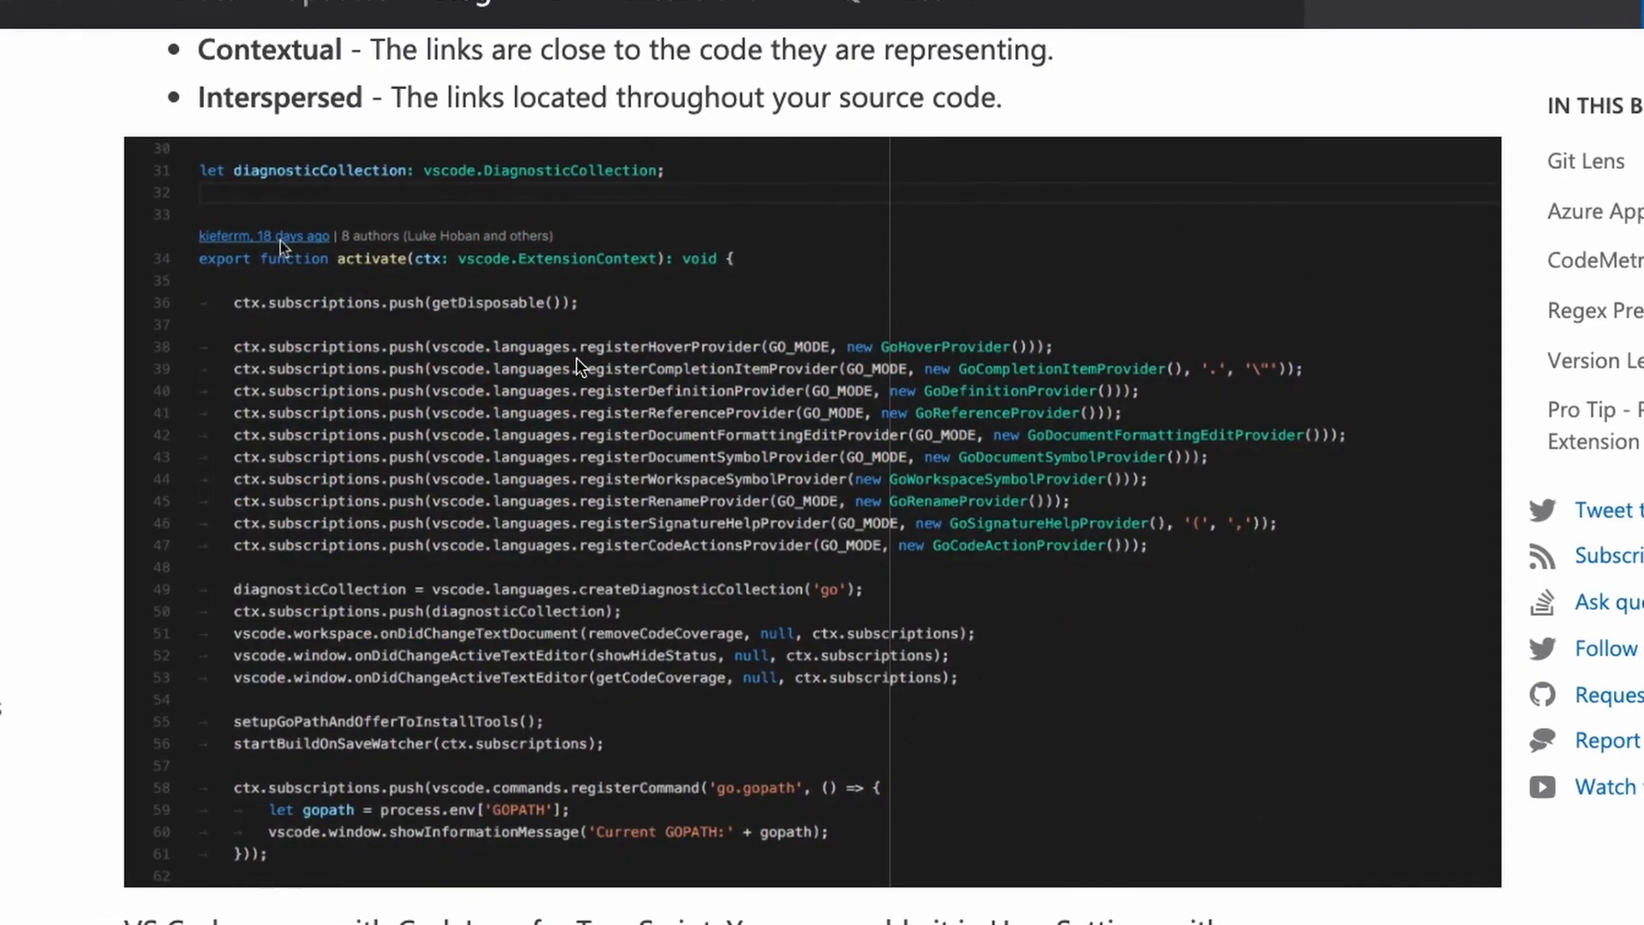
pyautogui.click(263, 236)
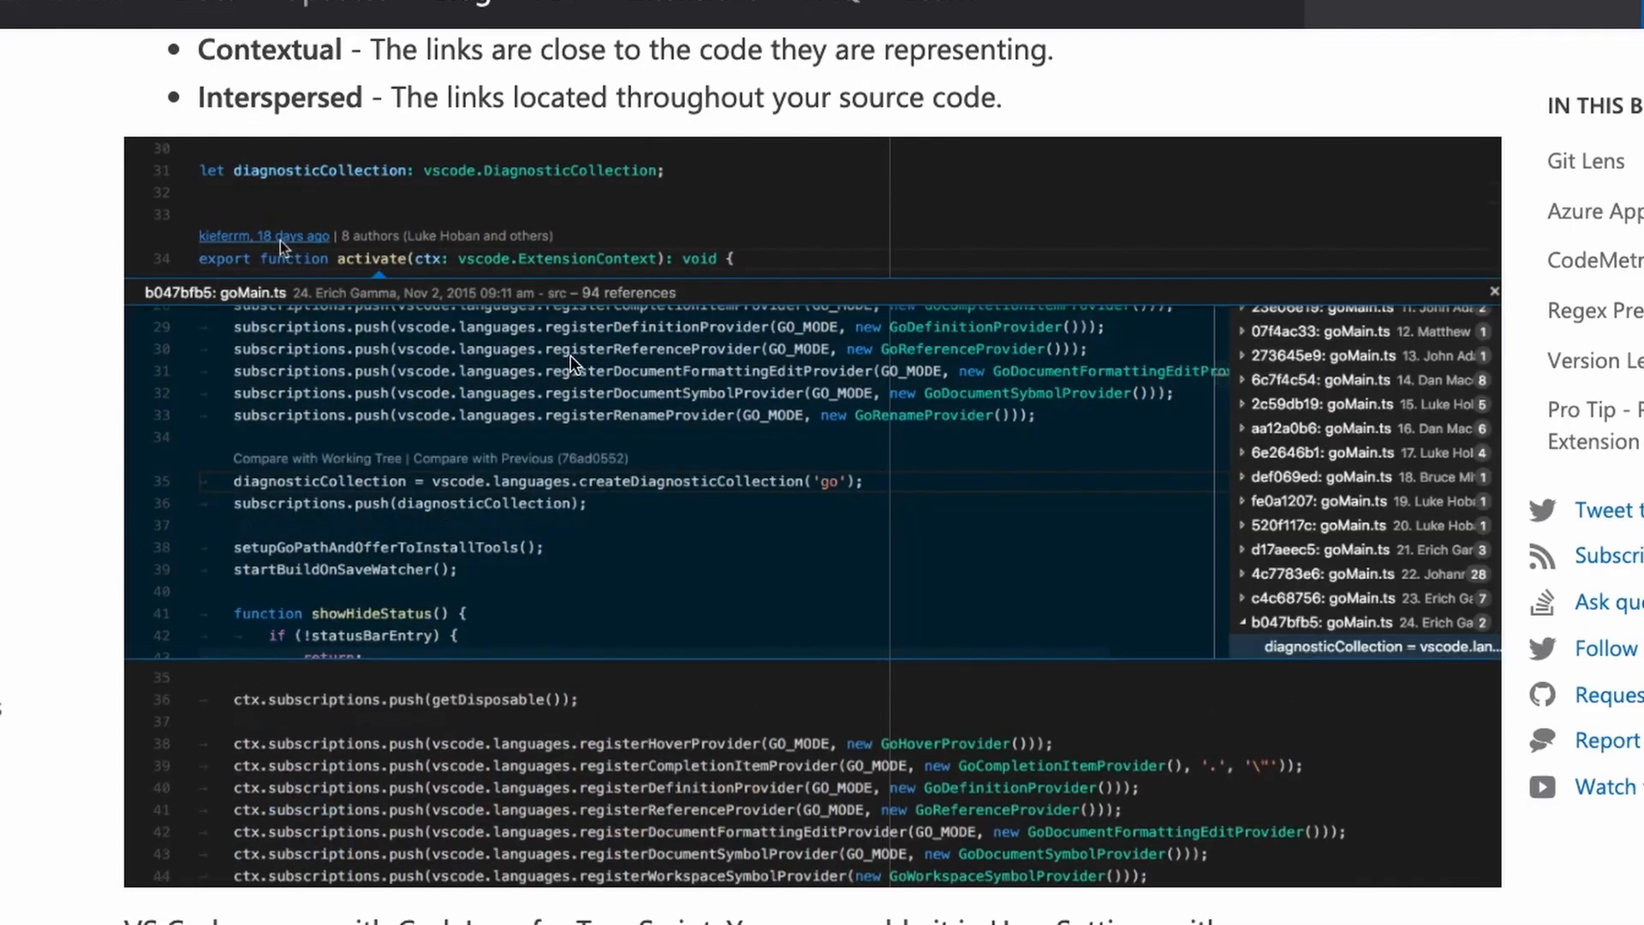